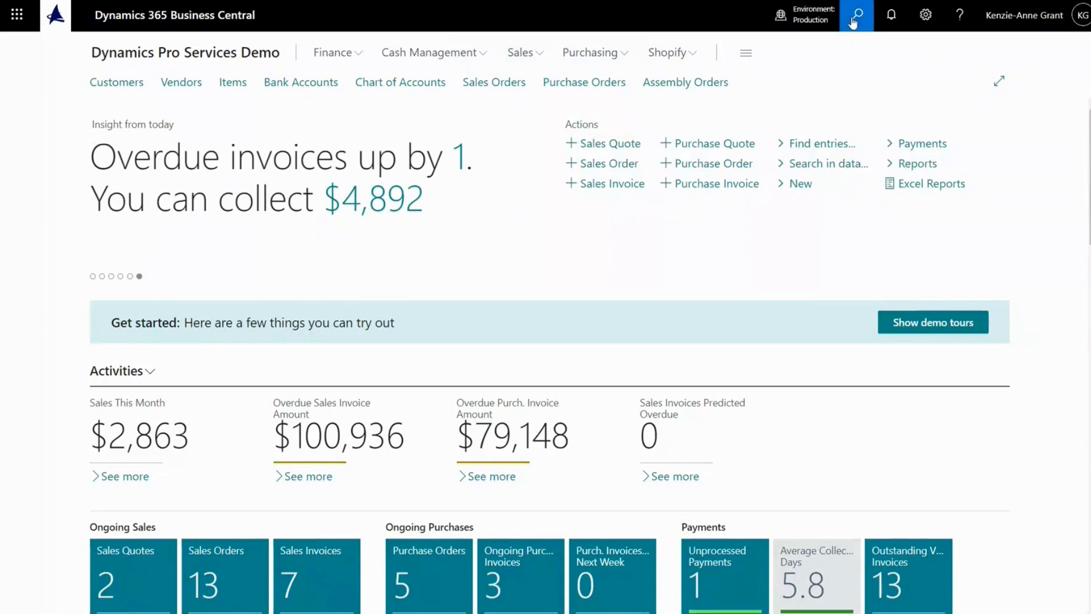
- Find and open the General Journals page via Tell Me search for 'gen jou'
{"action": "left_click", "coordinate": [854, 15]}
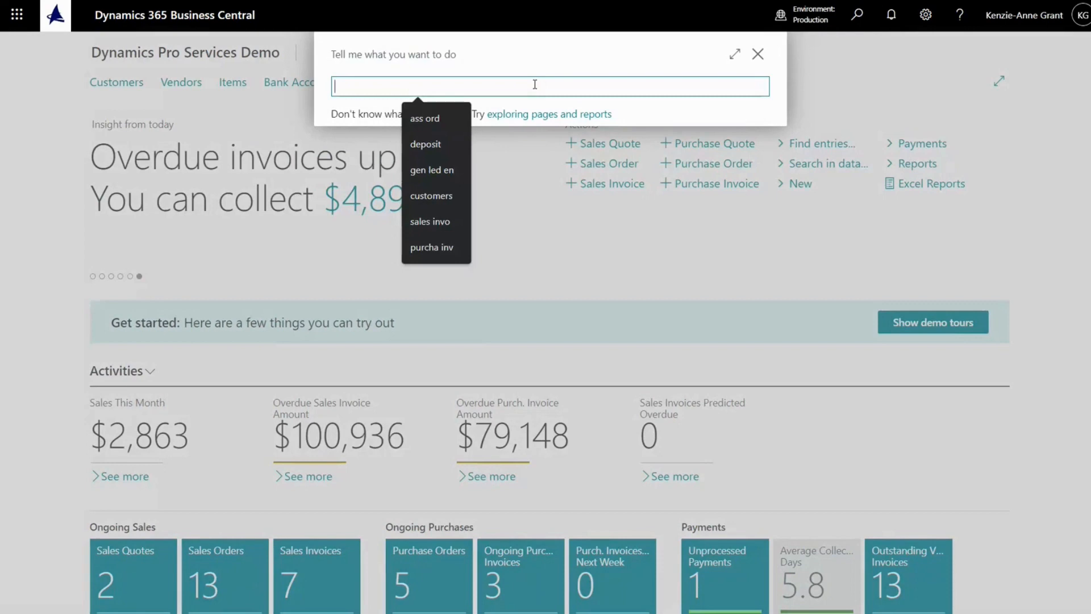
{"action": "type", "text": "gen jou"}
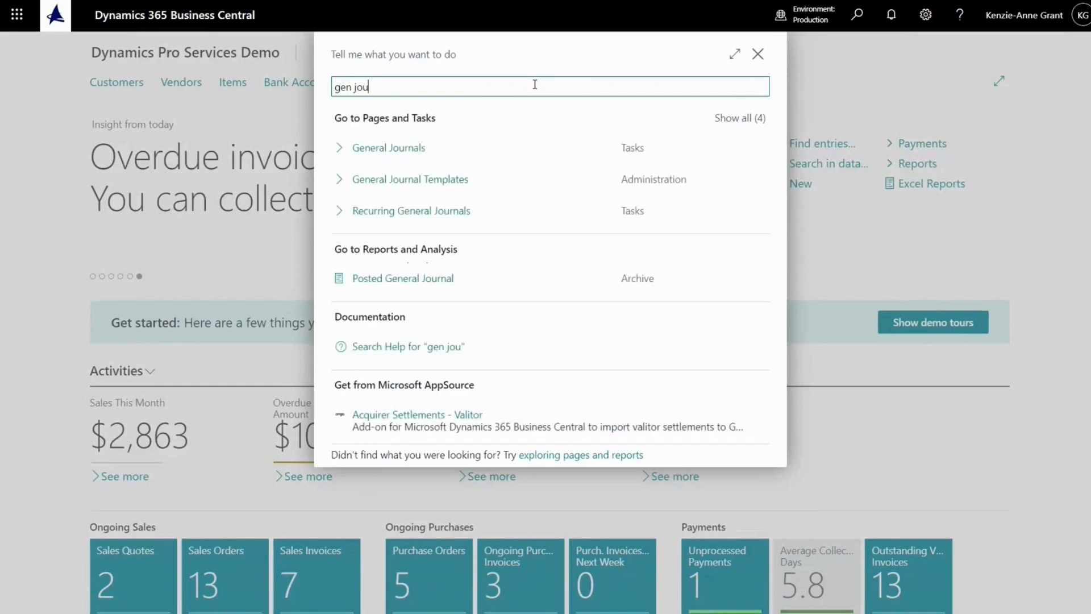
{"action": "left_click", "coordinate": [388, 146]}
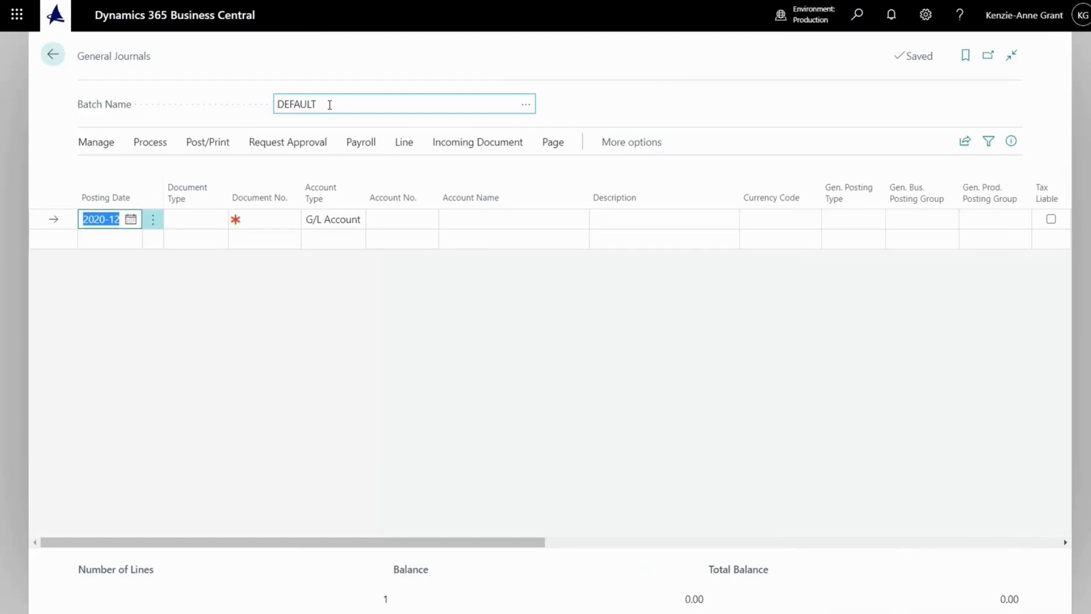
{"action": "mouse_move", "coordinate": [667, 103]}
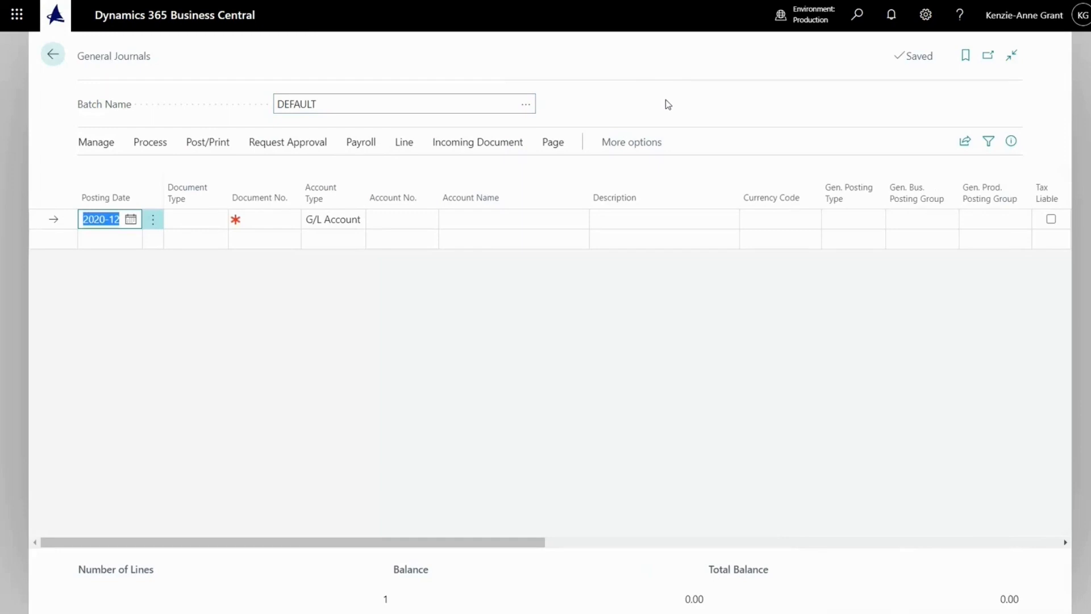
{"action": "mouse_move", "coordinate": [438, 192]}
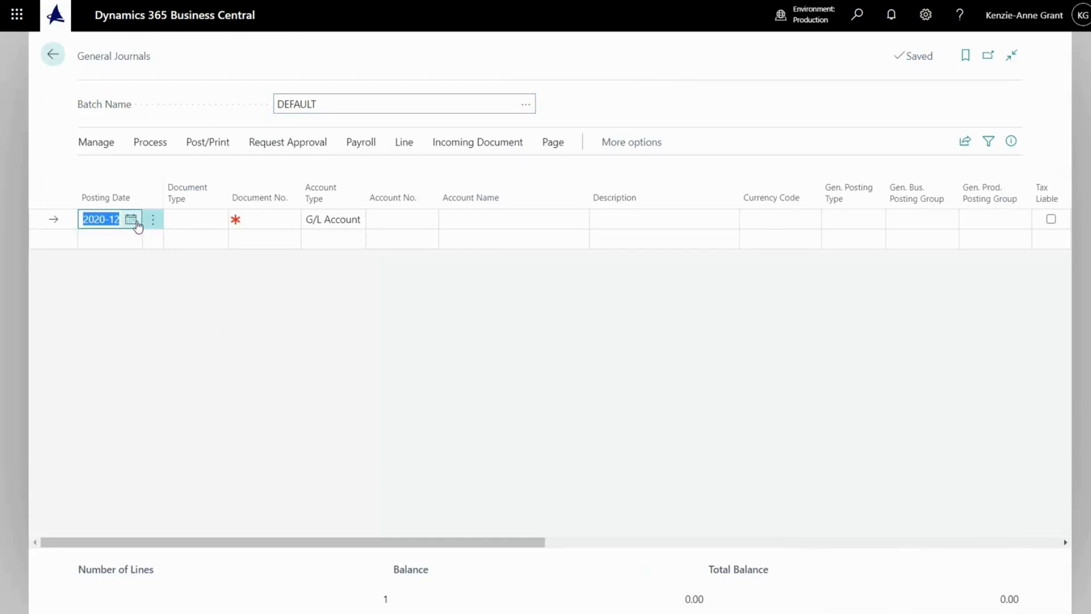
- Pick 31 December 2020 as the first line's posting date from the calendar
{"action": "left_click", "coordinate": [132, 219]}
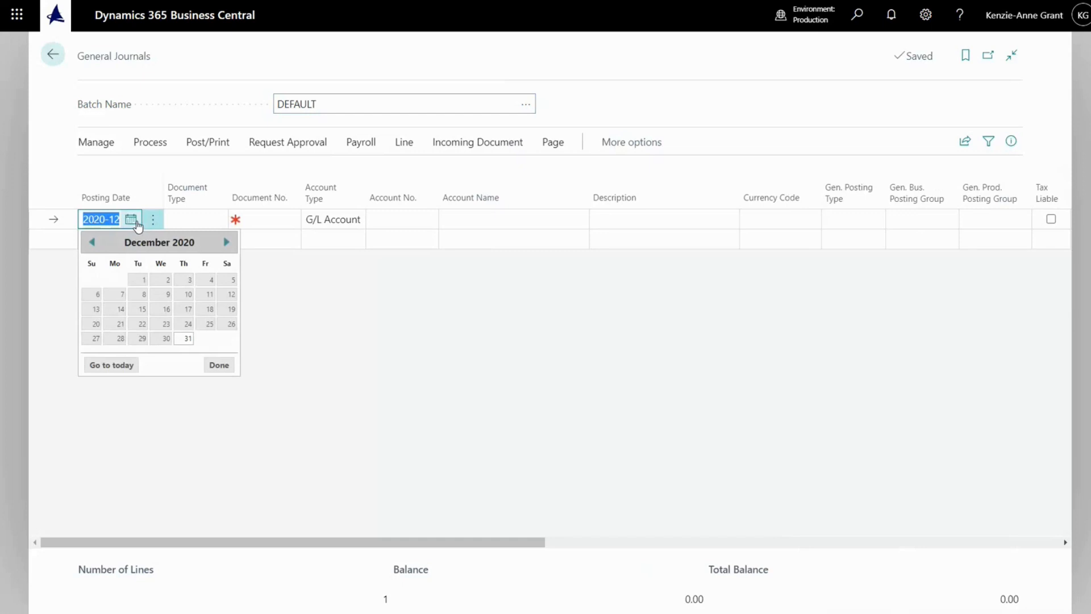
{"action": "mouse_move", "coordinate": [171, 294]}
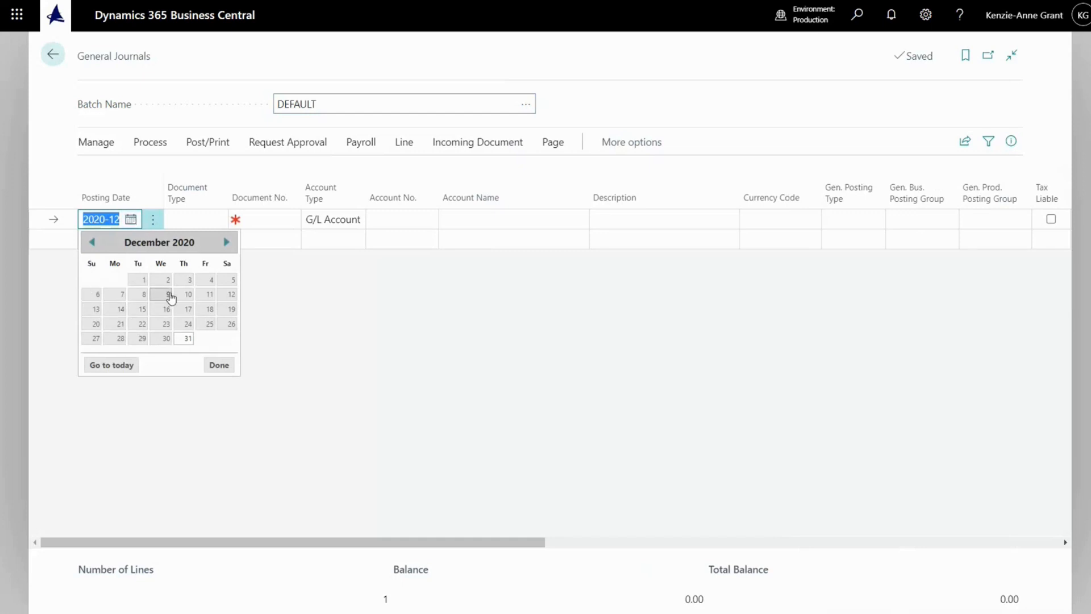
{"action": "left_click", "coordinate": [185, 338]}
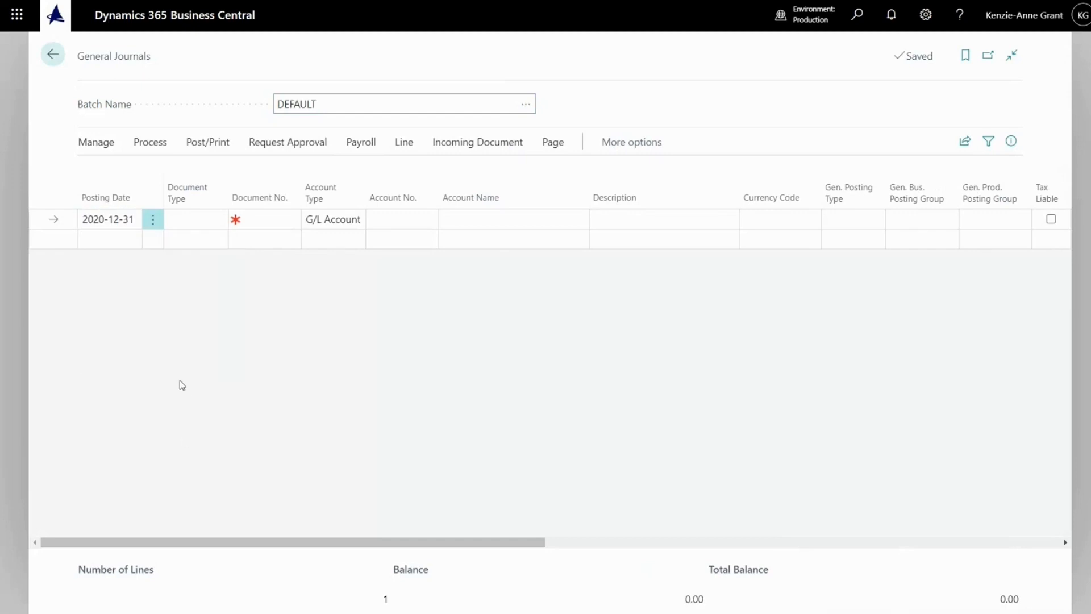
- Enter document MAIN, account 10920 Invoiced Job Sales and description 'Invoiced Job Sales-dec2022'
{"action": "left_click", "coordinate": [427, 220]}
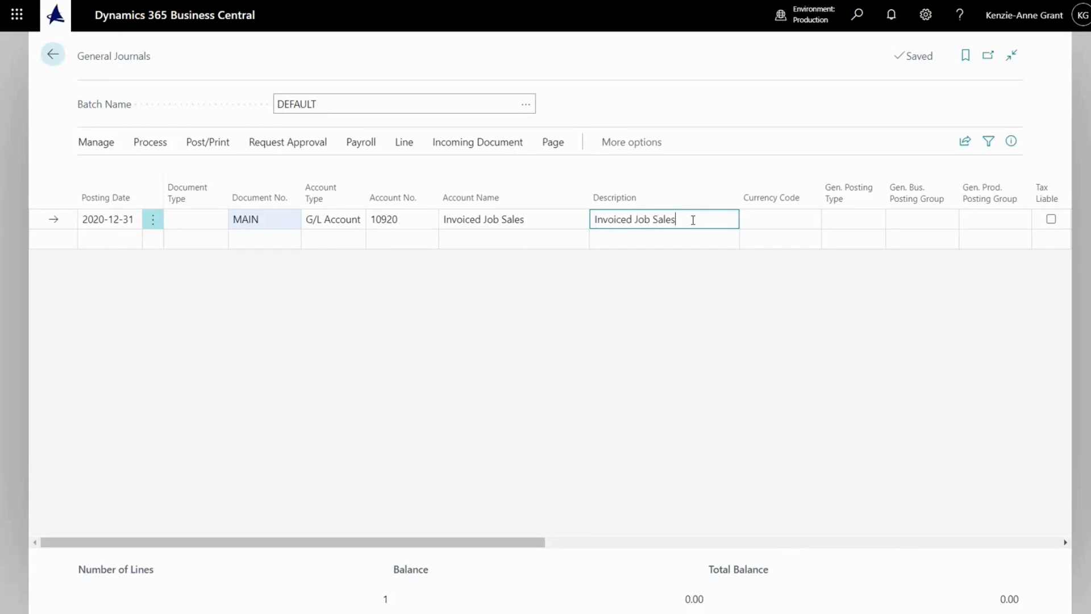
{"action": "type", "text": "-"}
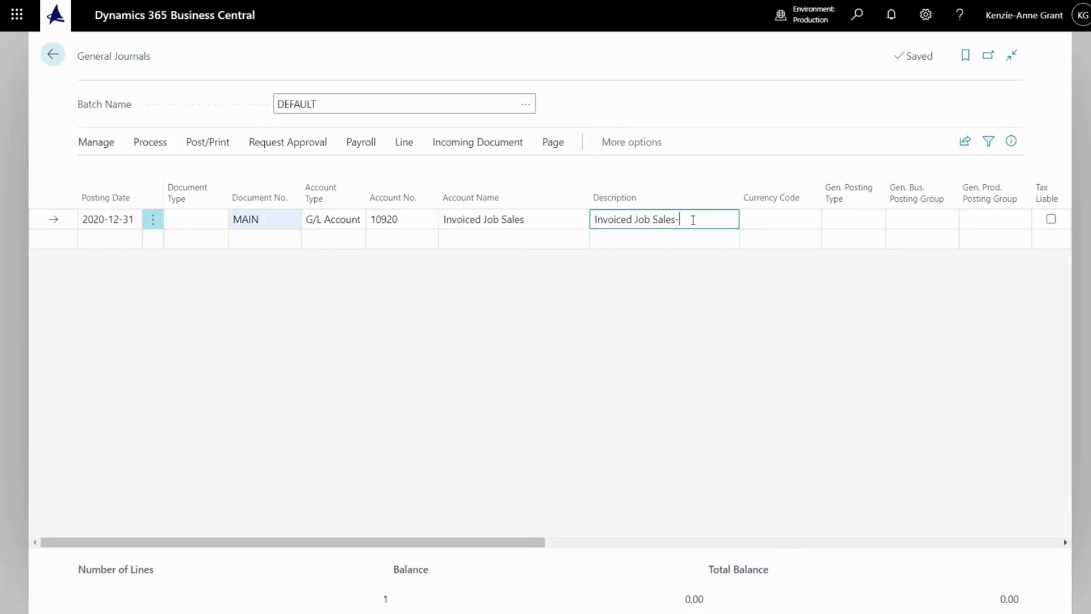
{"action": "type", "text": "dec2022"}
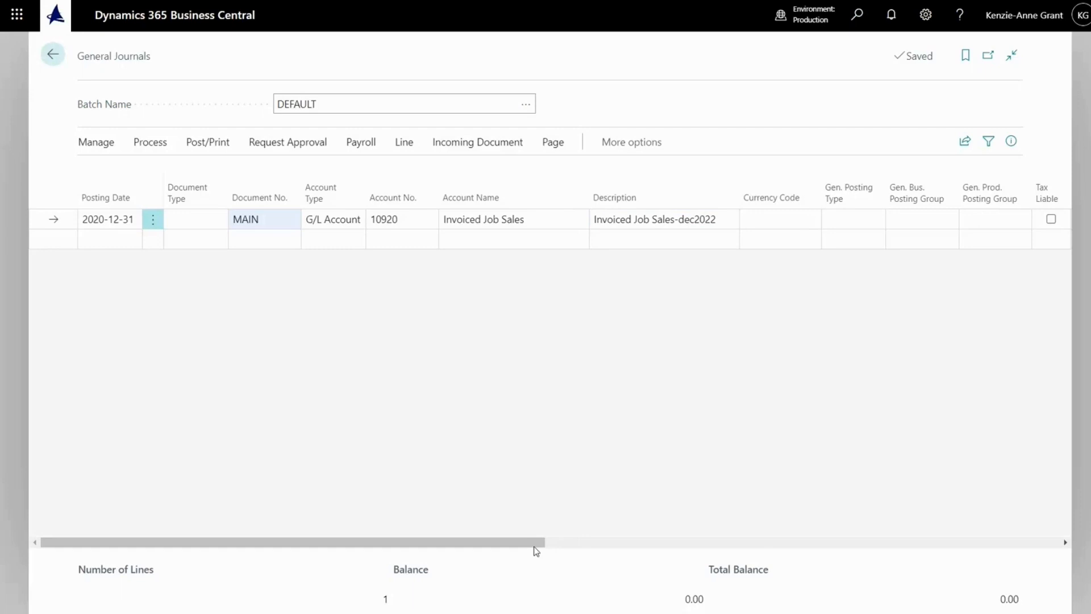
- Set the first line's amount to 100.00 with balancing account 11200 Cash
{"action": "left_click_drag", "start_coordinate": [292, 542], "coordinate": [744, 542]}
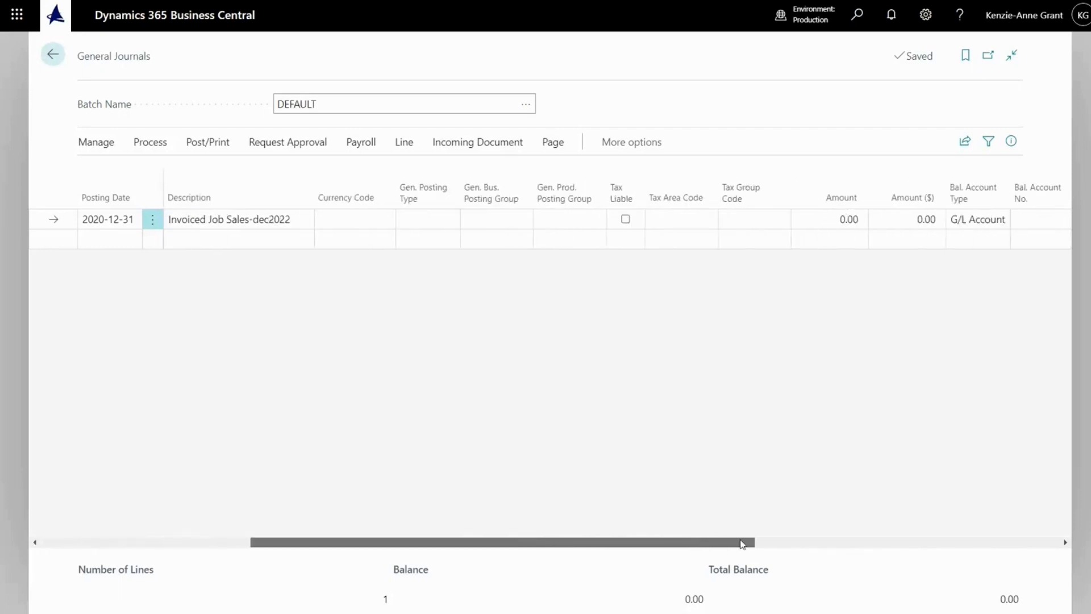
{"action": "scroll", "scroll_direction": "right", "scroll_amount": 3}
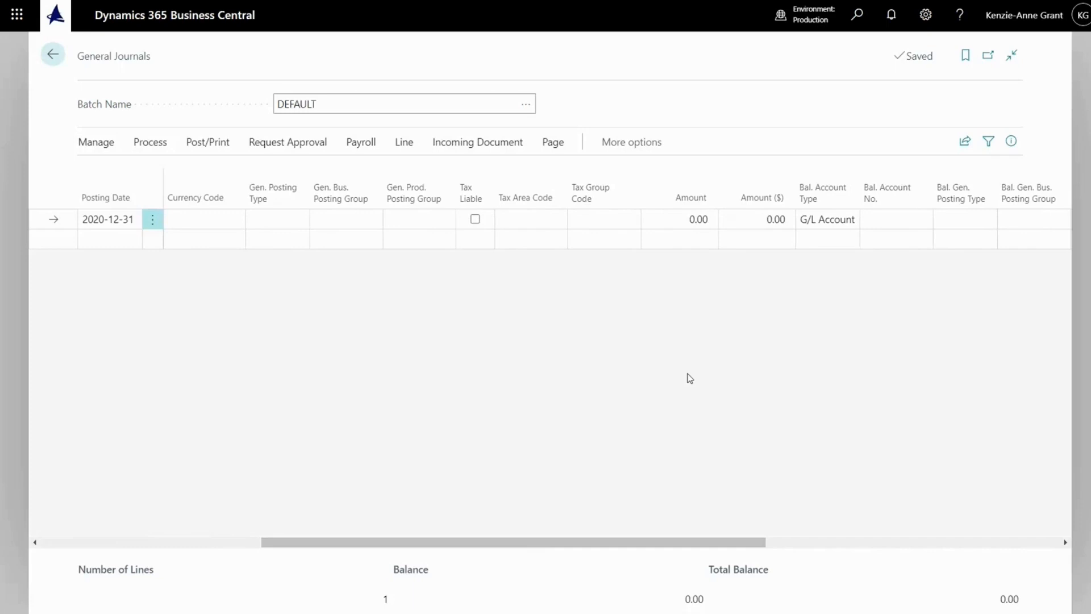
{"action": "mouse_move", "coordinate": [690, 348]}
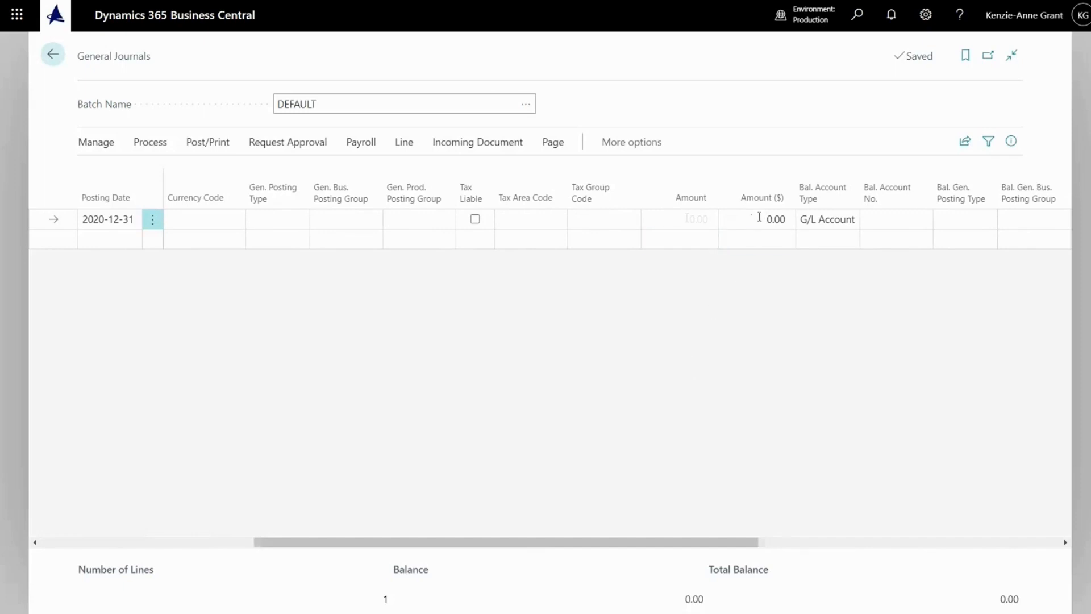
{"action": "type", "text": "1"}
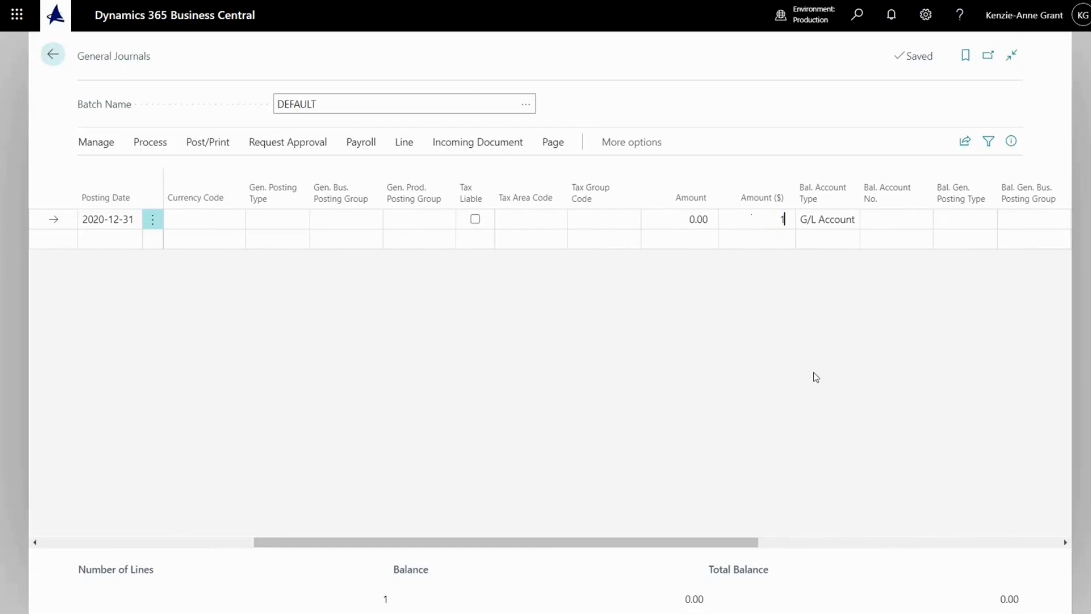
{"action": "type", "text": "00.00"}
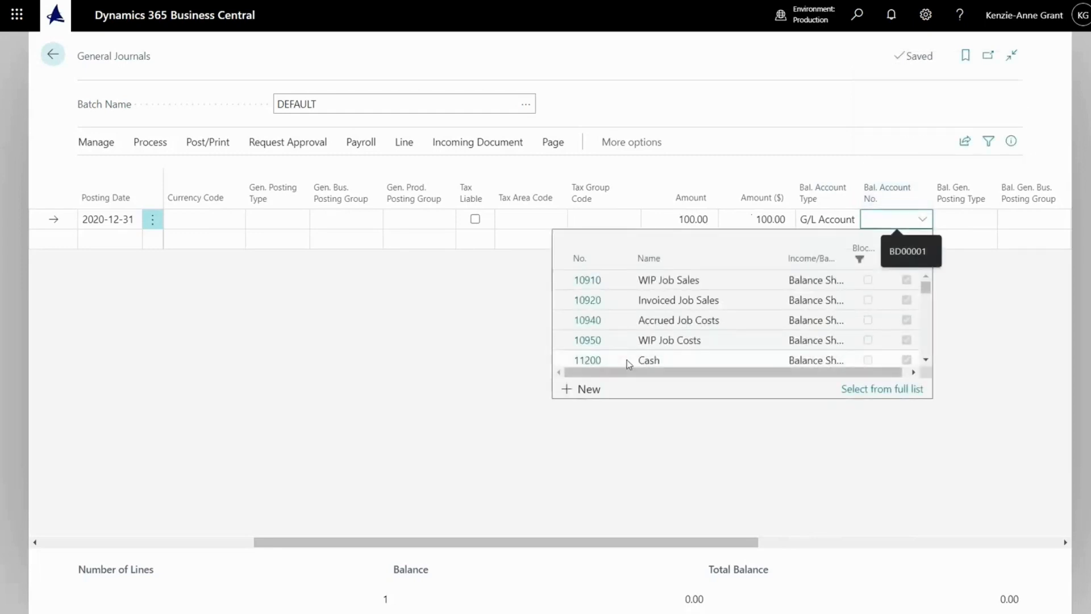
{"action": "left_click", "coordinate": [586, 360]}
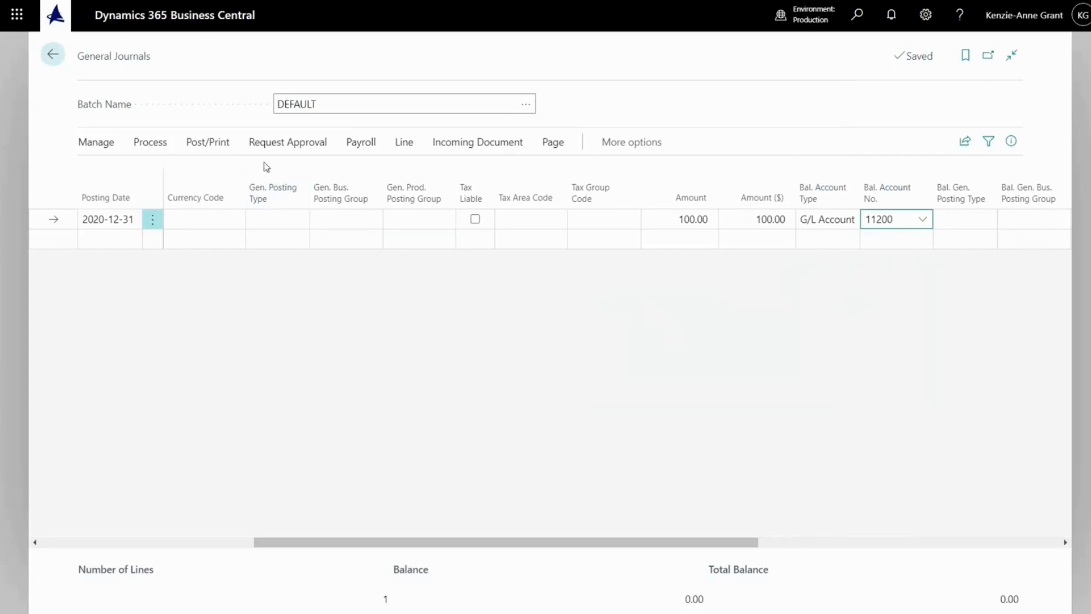
{"action": "left_click", "coordinate": [207, 142]}
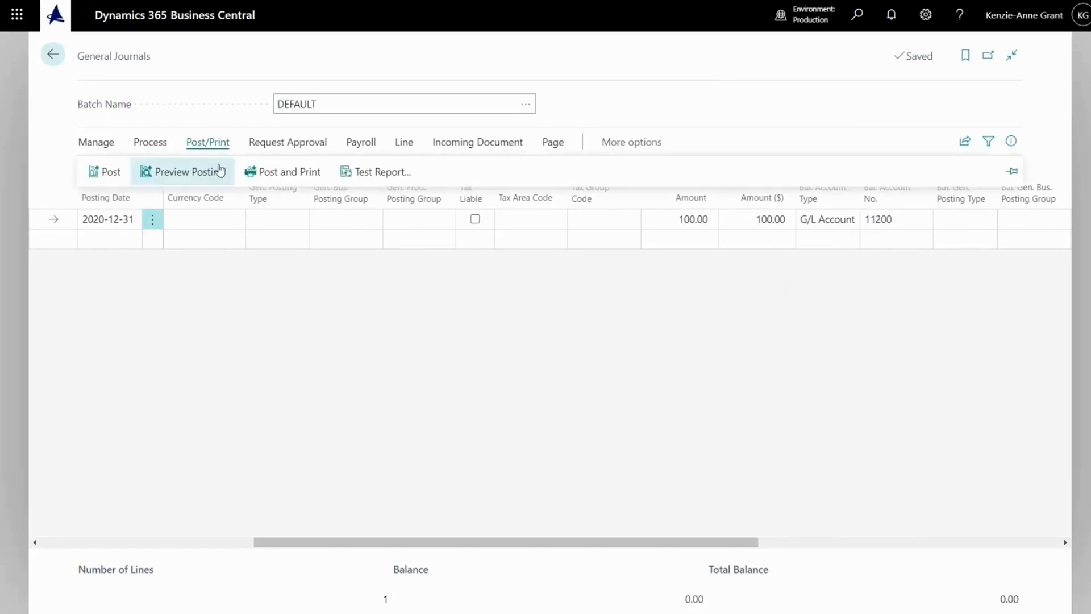
{"action": "mouse_move", "coordinate": [193, 179]}
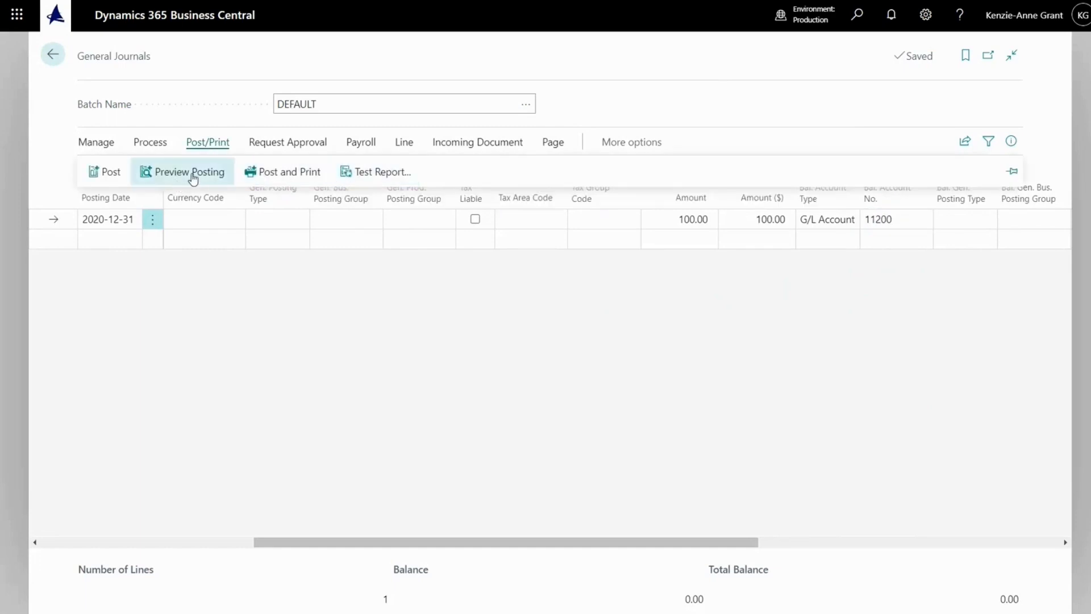
{"action": "left_click", "coordinate": [189, 172]}
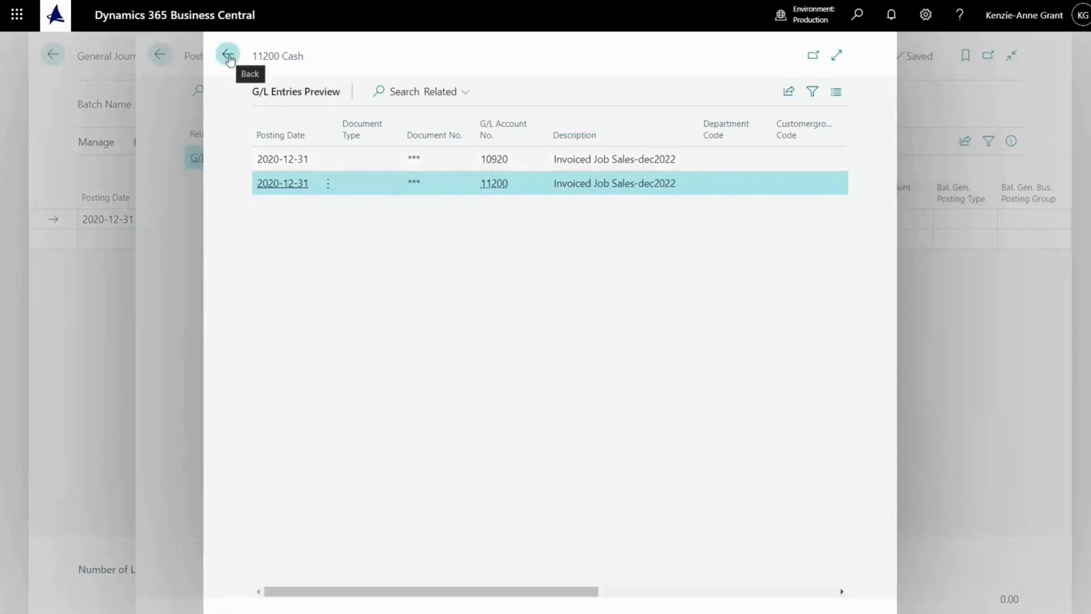
{"action": "left_click", "coordinate": [228, 54]}
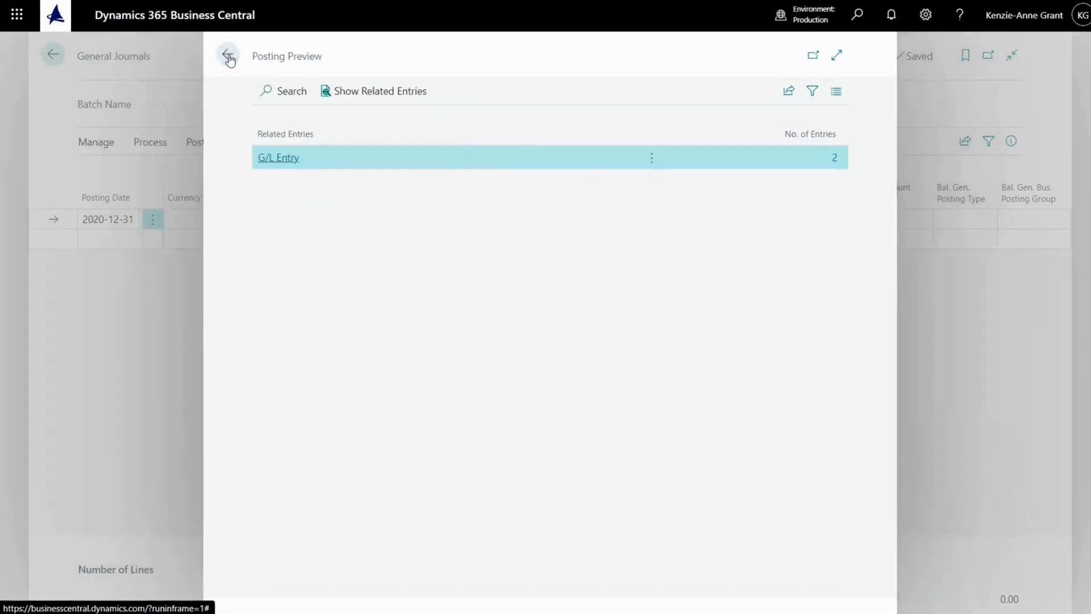
{"action": "left_click", "coordinate": [228, 55]}
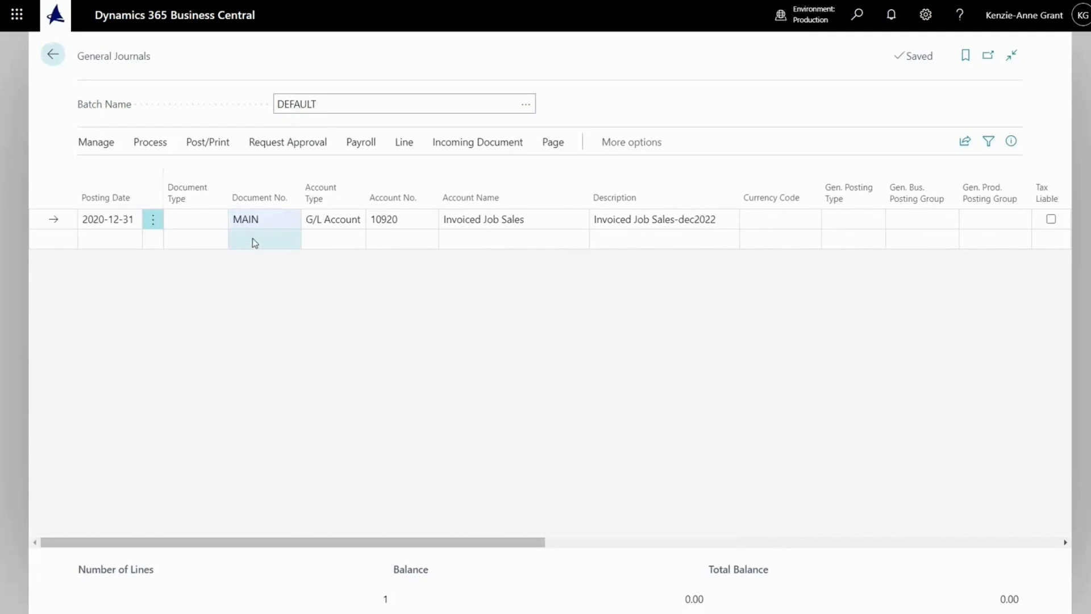
- Create a second MAIN line on account 10910 WIP Job Sales
{"action": "left_click", "coordinate": [265, 238]}
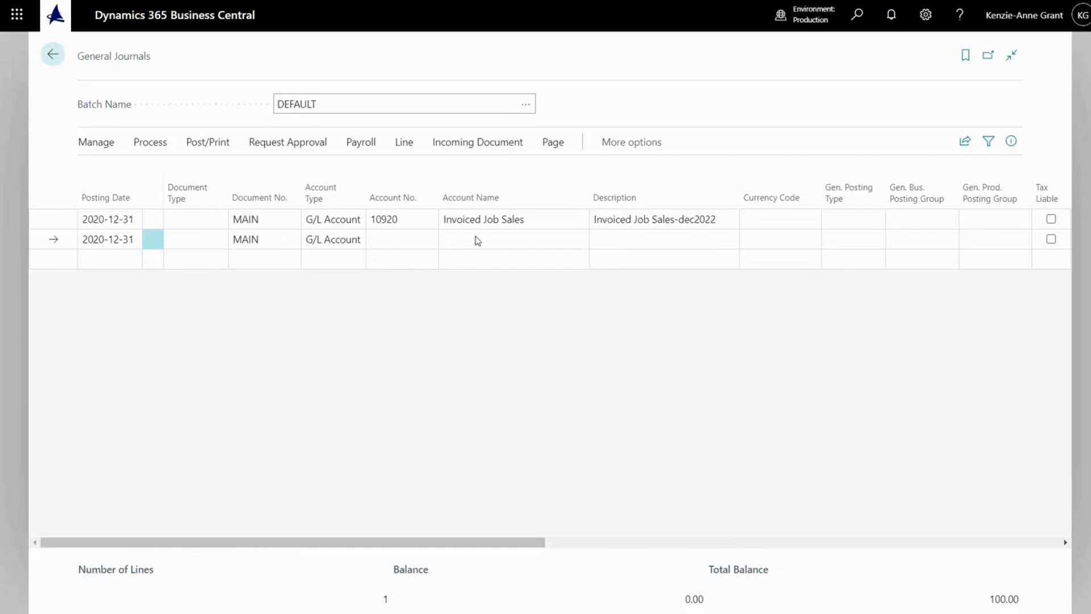
{"action": "left_click", "coordinate": [401, 239]}
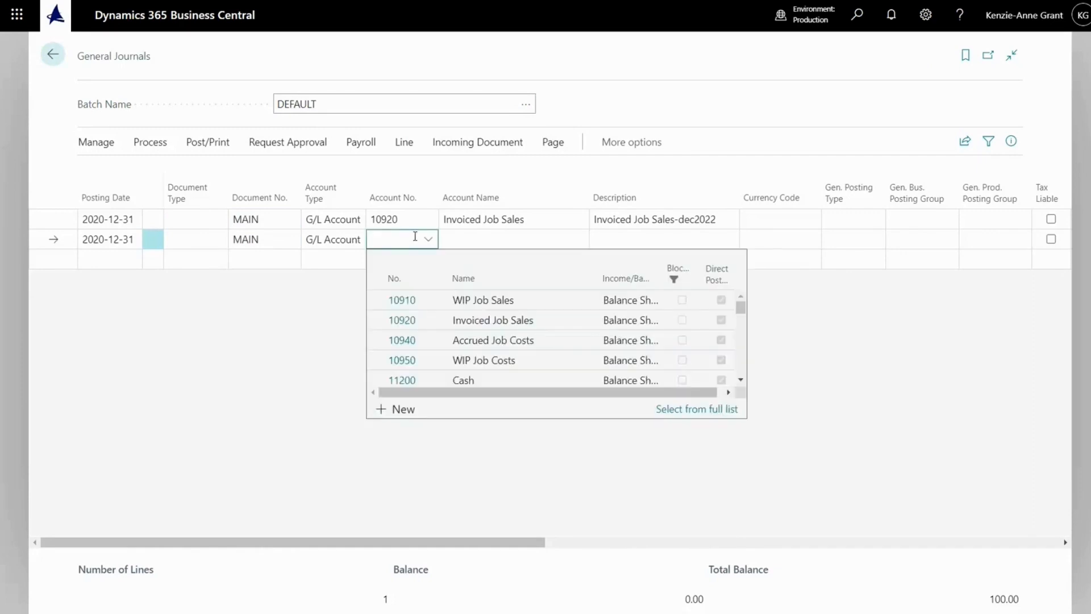
{"action": "left_click", "coordinate": [401, 300]}
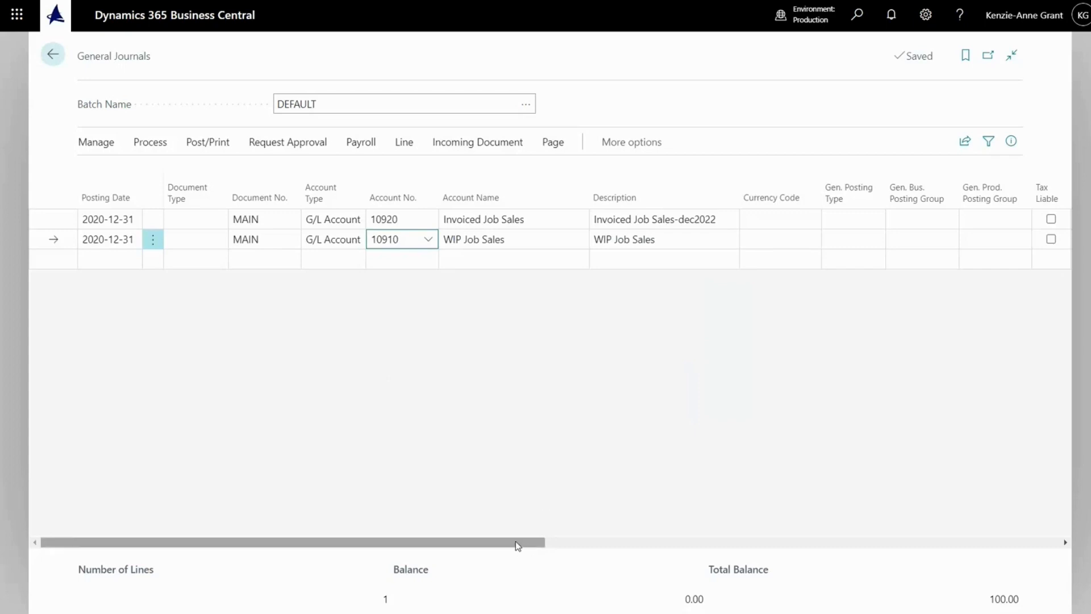
{"action": "left_click_drag", "start_coordinate": [515, 542], "coordinate": [828, 542]}
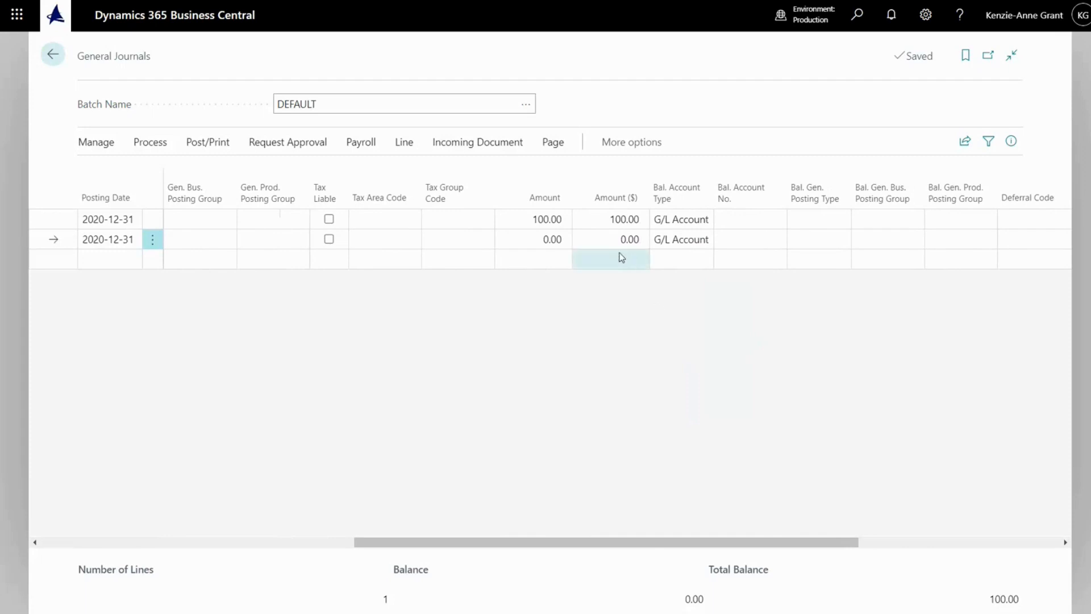
- Enter -100.00 as the second line's amount
{"action": "left_click", "coordinate": [609, 238]}
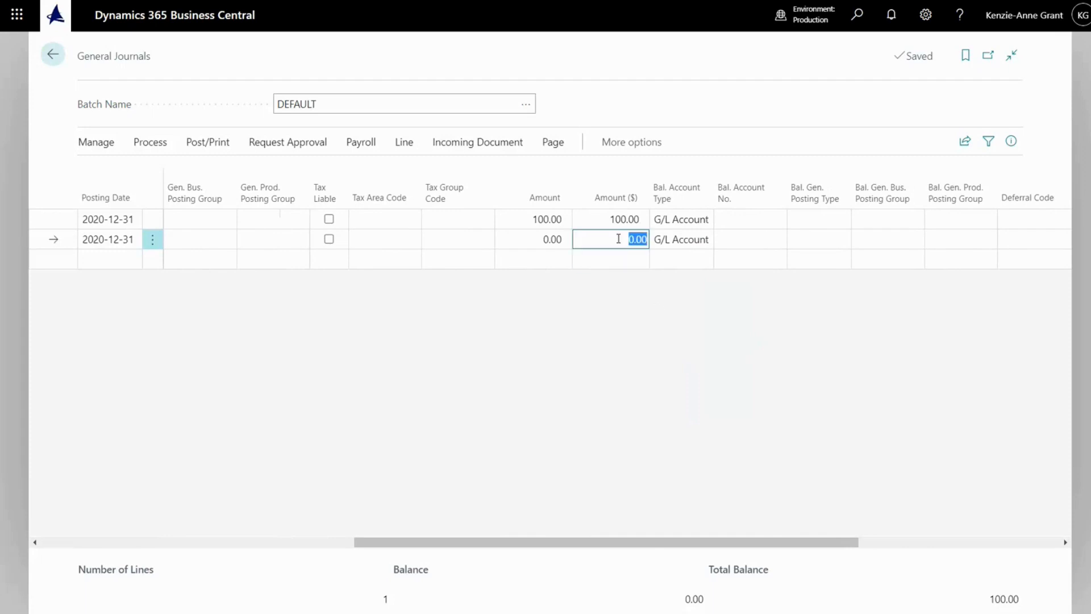
{"action": "type", "text": "-10"}
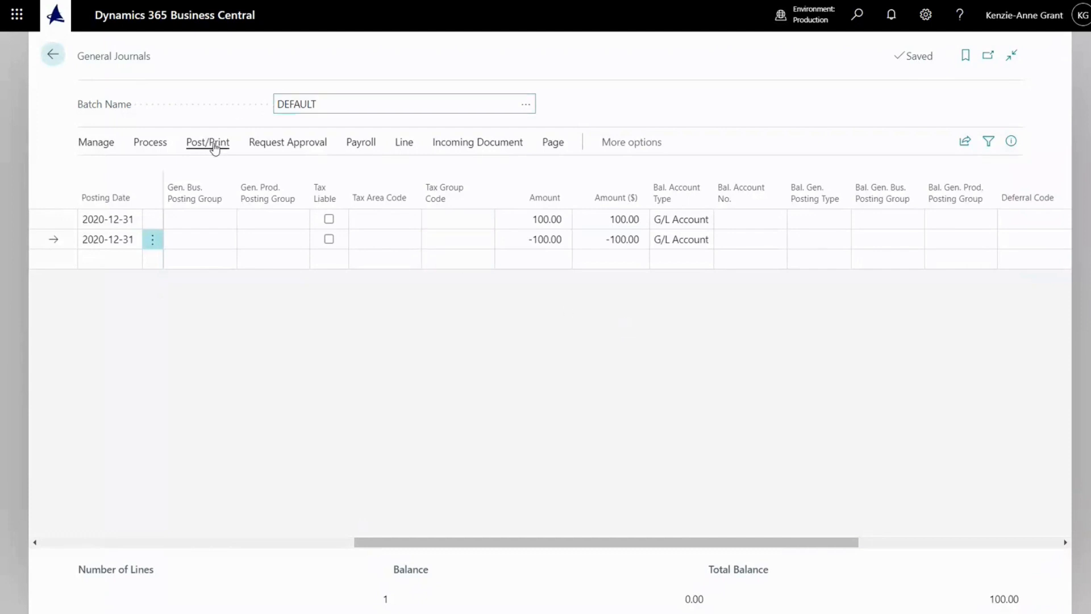
- Preview the G/L entries (10920 at 100.00, 10910 at -100.00) and return to the journal unposted
{"action": "left_click", "coordinate": [207, 142]}
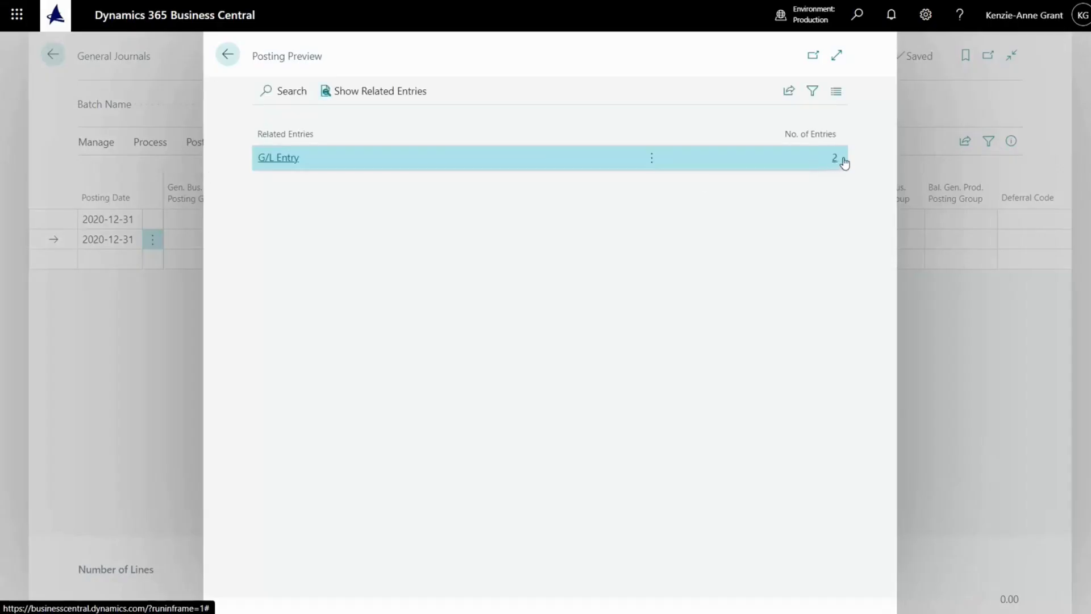
{"action": "left_click", "coordinate": [277, 157]}
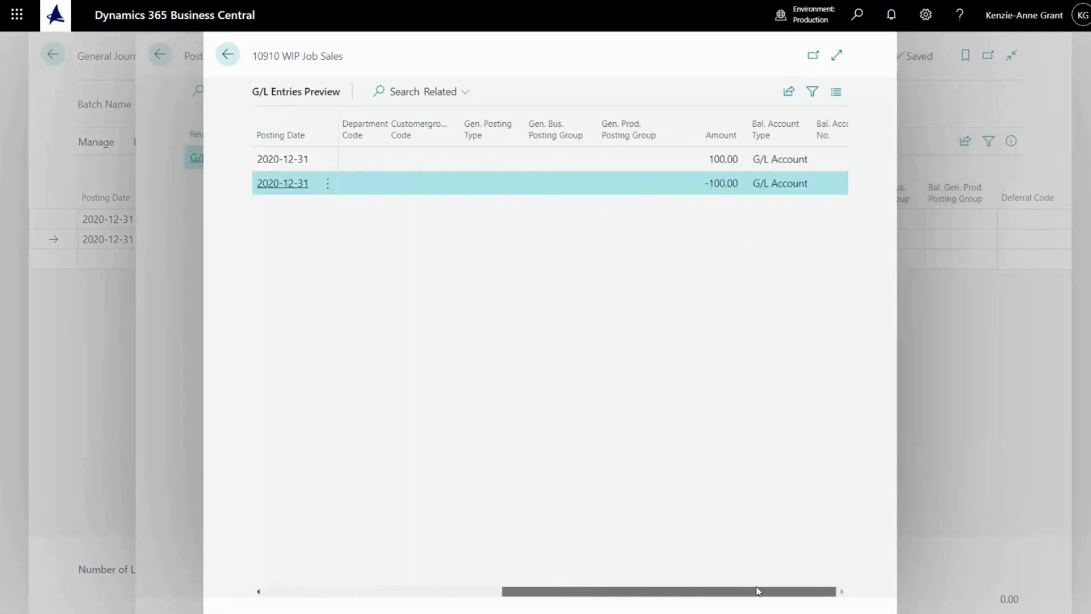
{"action": "left_click_drag", "start_coordinate": [757, 591], "coordinate": [306, 591]}
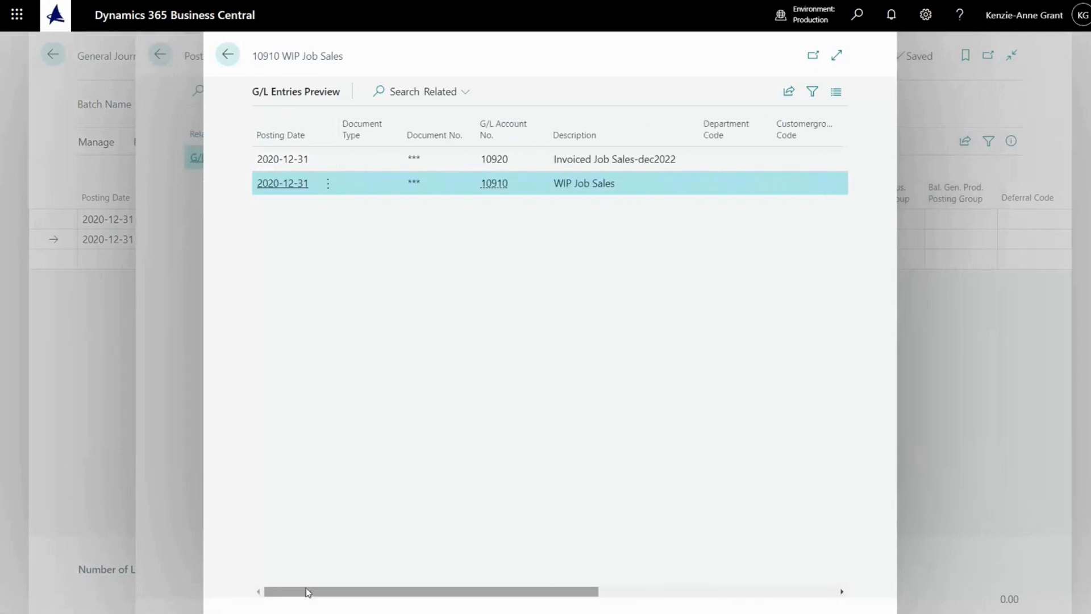
{"action": "left_click", "coordinate": [228, 56]}
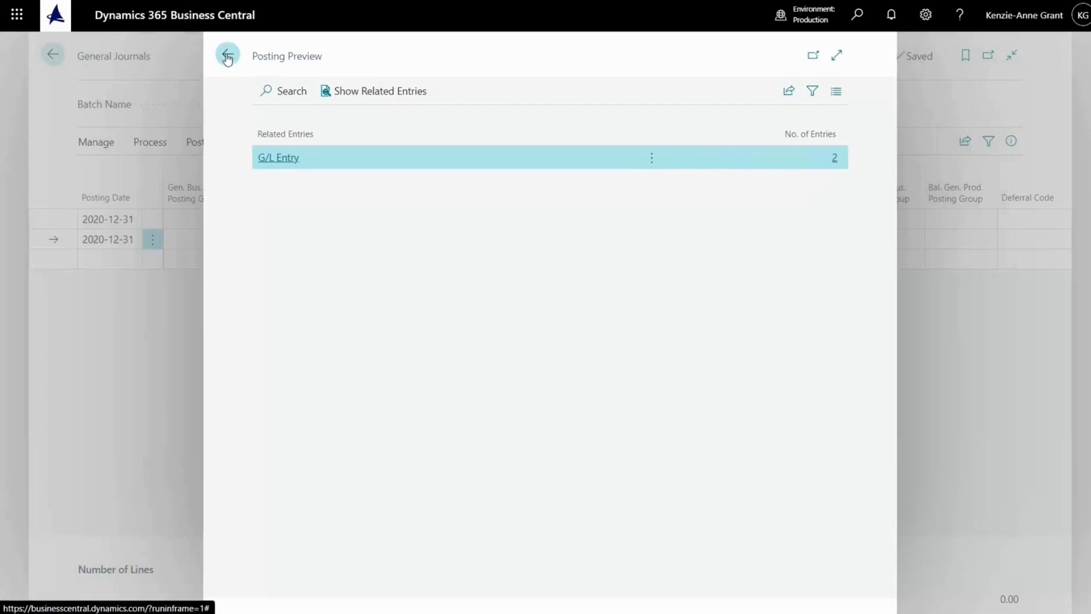
{"action": "left_click", "coordinate": [226, 56]}
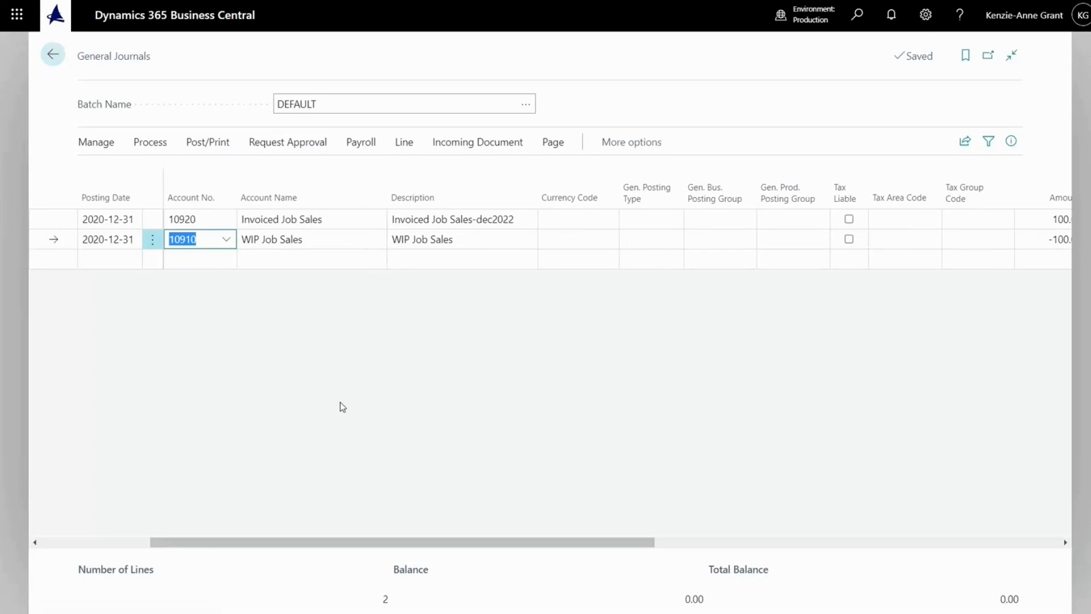
{"action": "mouse_move", "coordinate": [615, 554]}
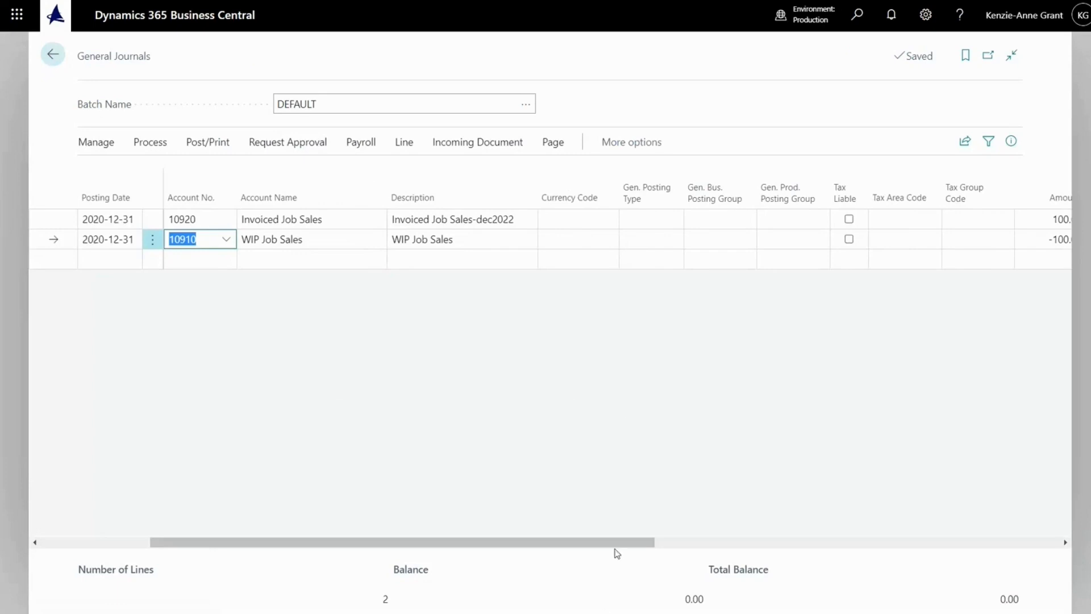
- Change the WIP Job Sales line's amount to -50.00
{"action": "scroll", "scroll_direction": "right", "scroll_amount": 3}
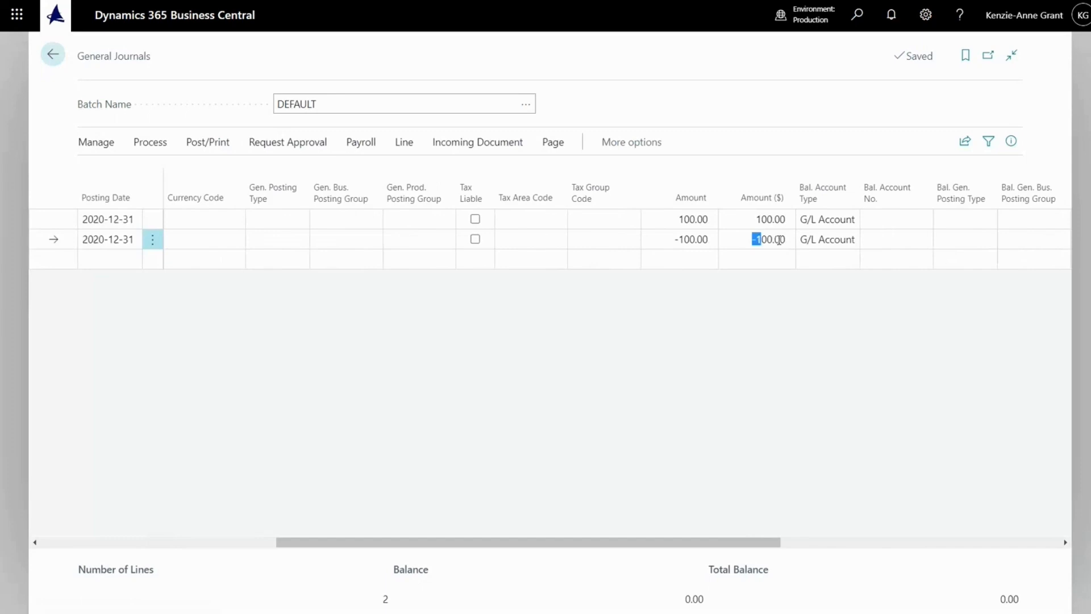
{"action": "left_click", "coordinate": [771, 240]}
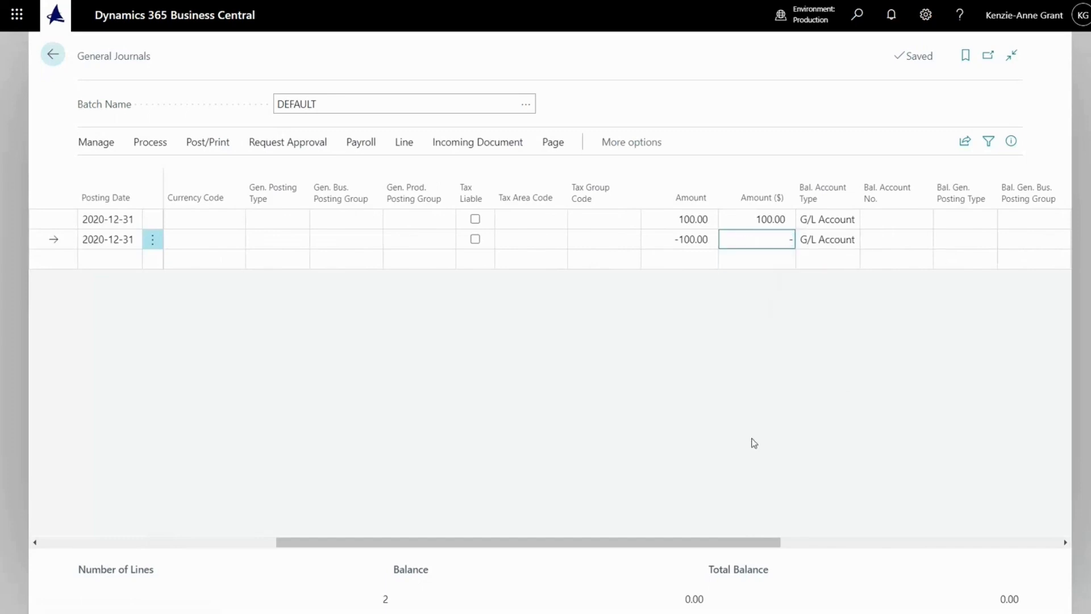
{"action": "type", "text": "-50.00"}
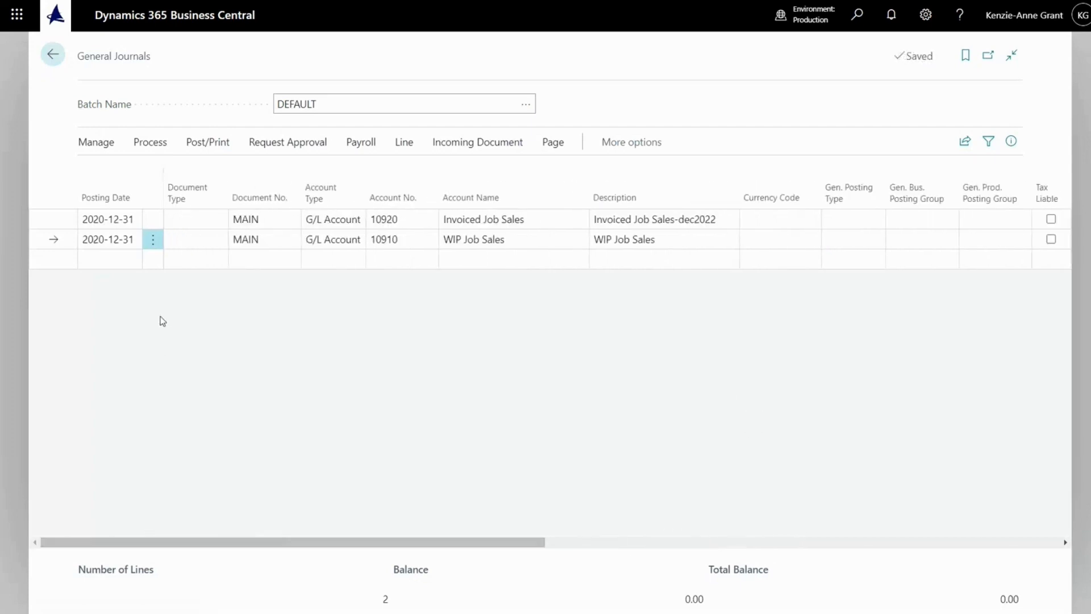
- Add a third MAIN line on account 10950 WIP Job Costs with amount -50
{"action": "left_click", "coordinate": [263, 259]}
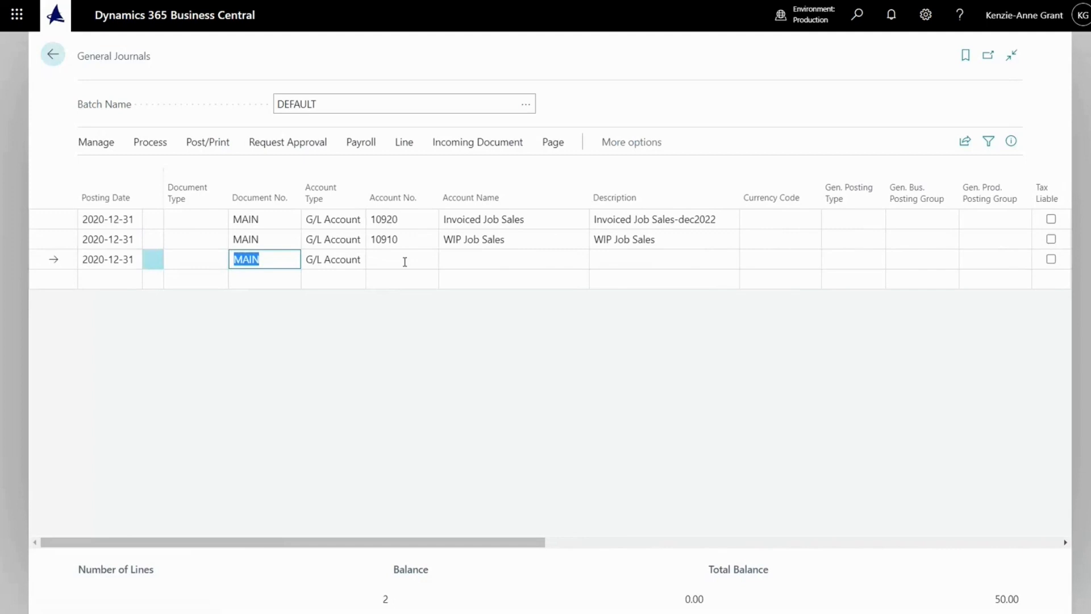
{"action": "left_click", "coordinate": [403, 259]}
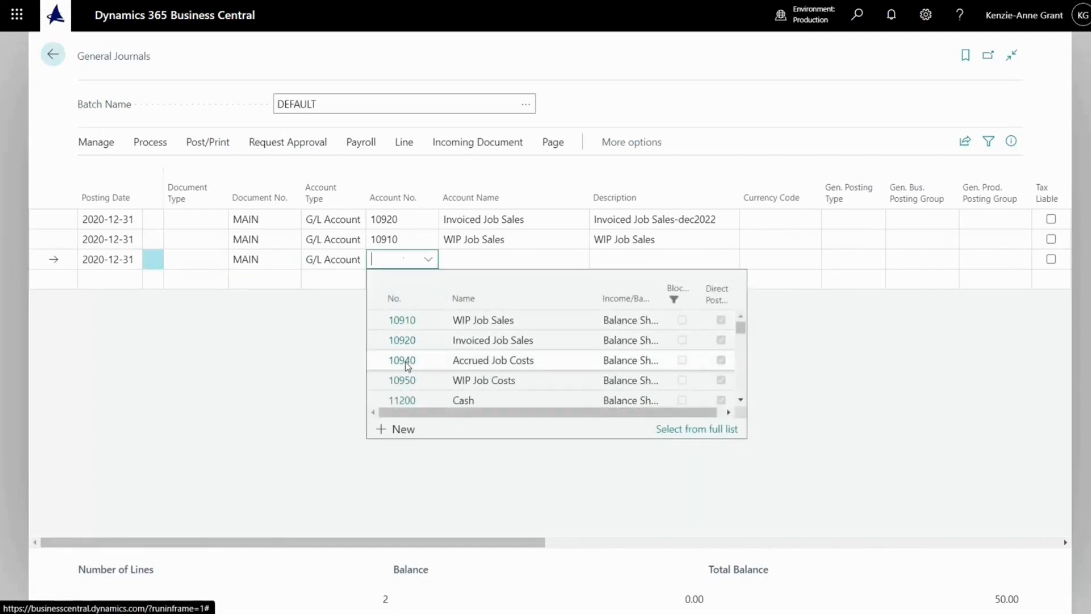
{"action": "left_click", "coordinate": [401, 380]}
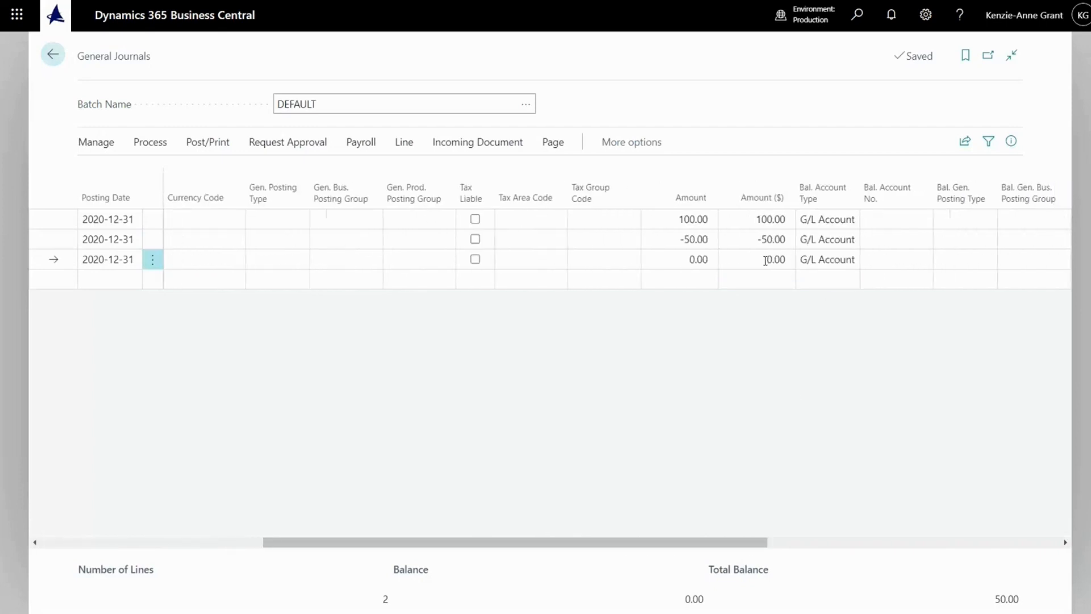
{"action": "left_click", "coordinate": [765, 259]}
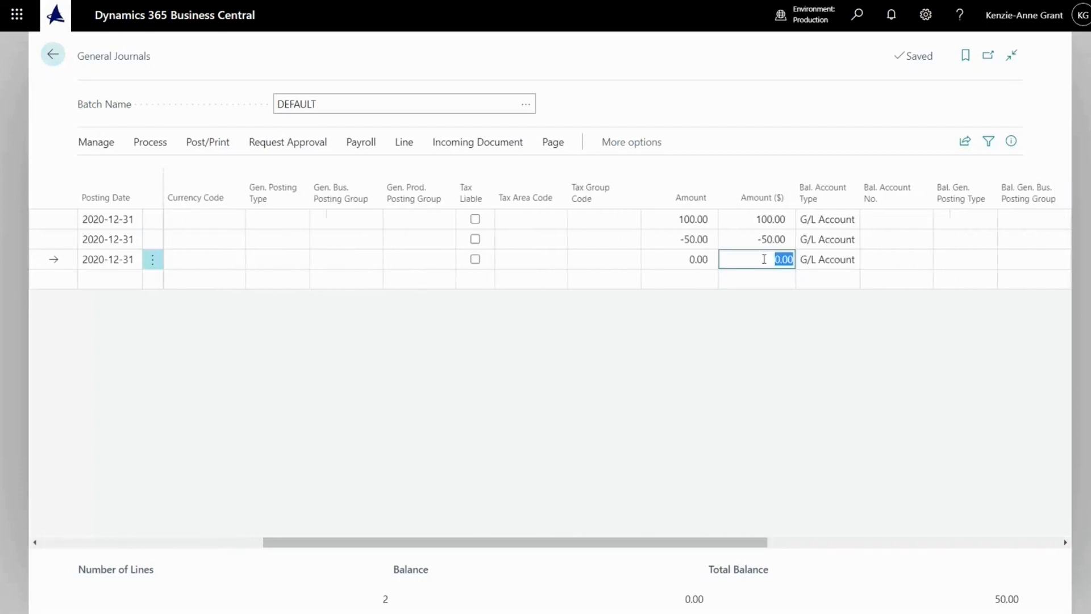
{"action": "type", "text": "-50"}
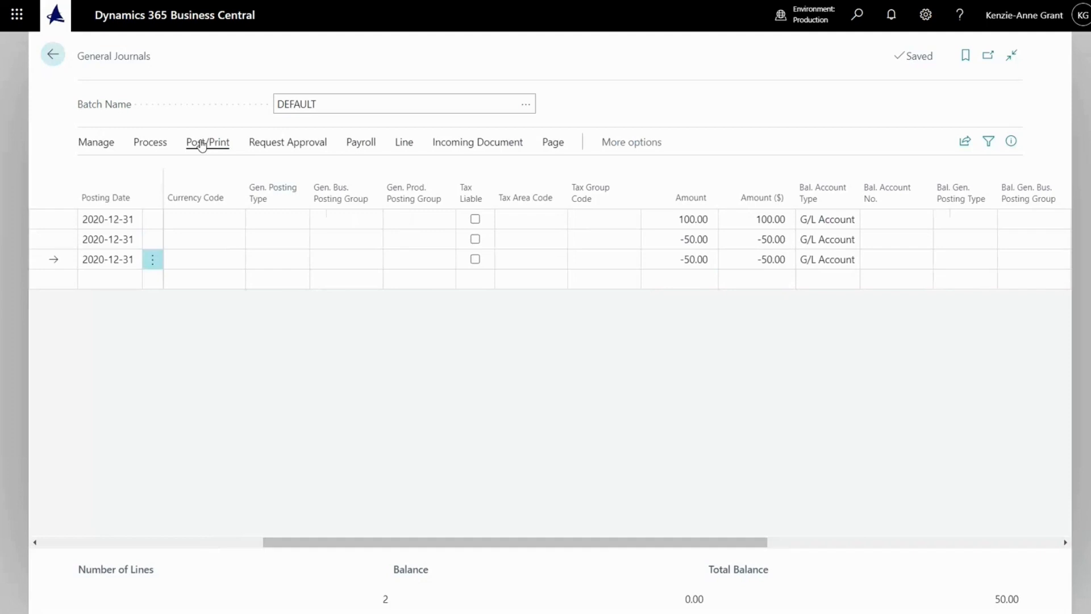
{"action": "left_click", "coordinate": [207, 142]}
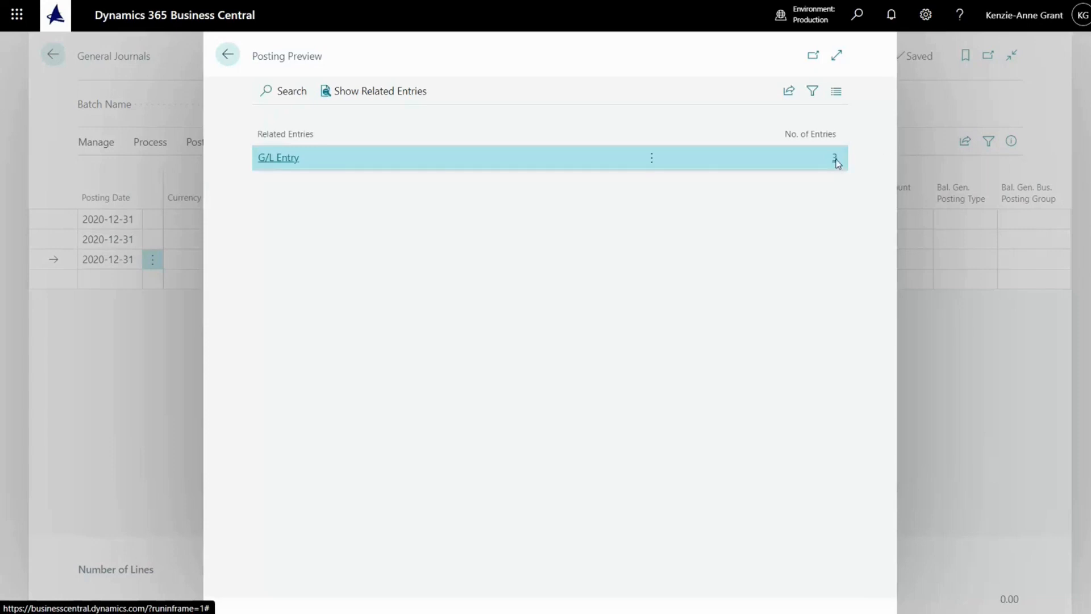
{"action": "left_click", "coordinate": [277, 157]}
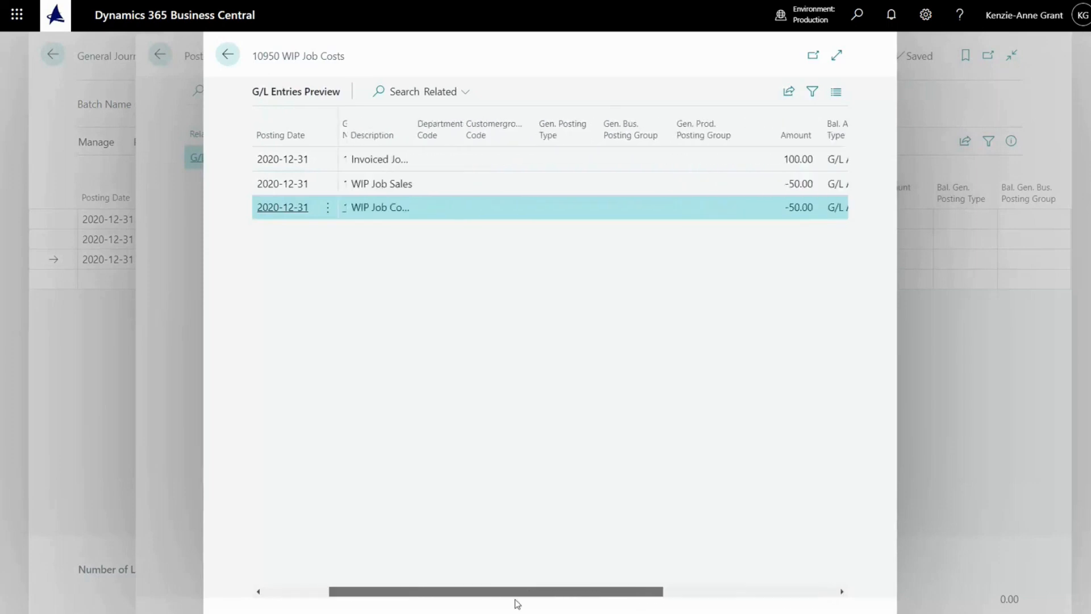
{"action": "left_click", "coordinate": [227, 56]}
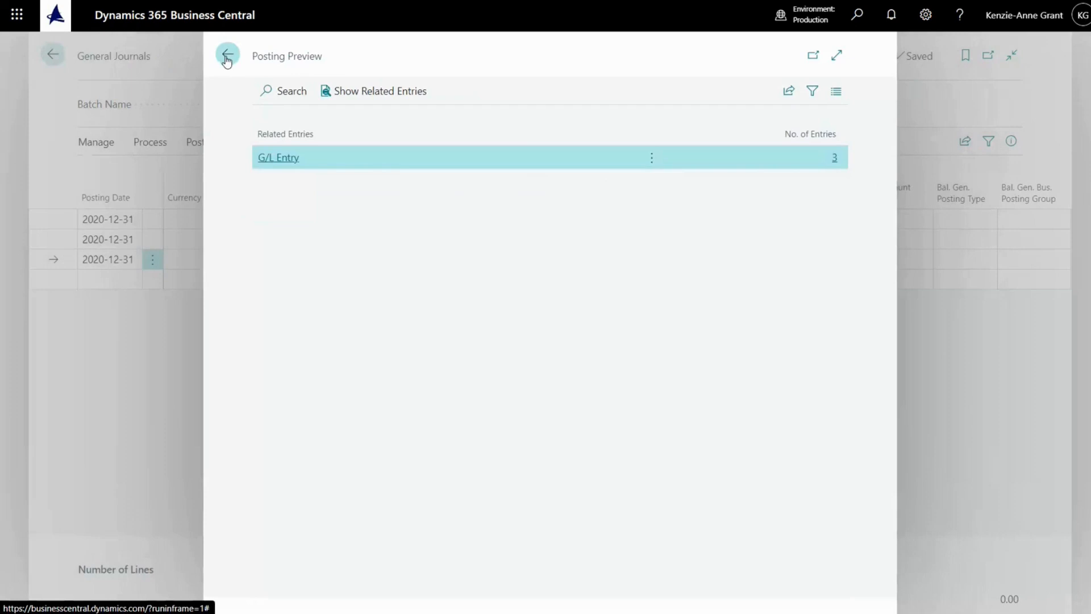
{"action": "left_click", "coordinate": [228, 56]}
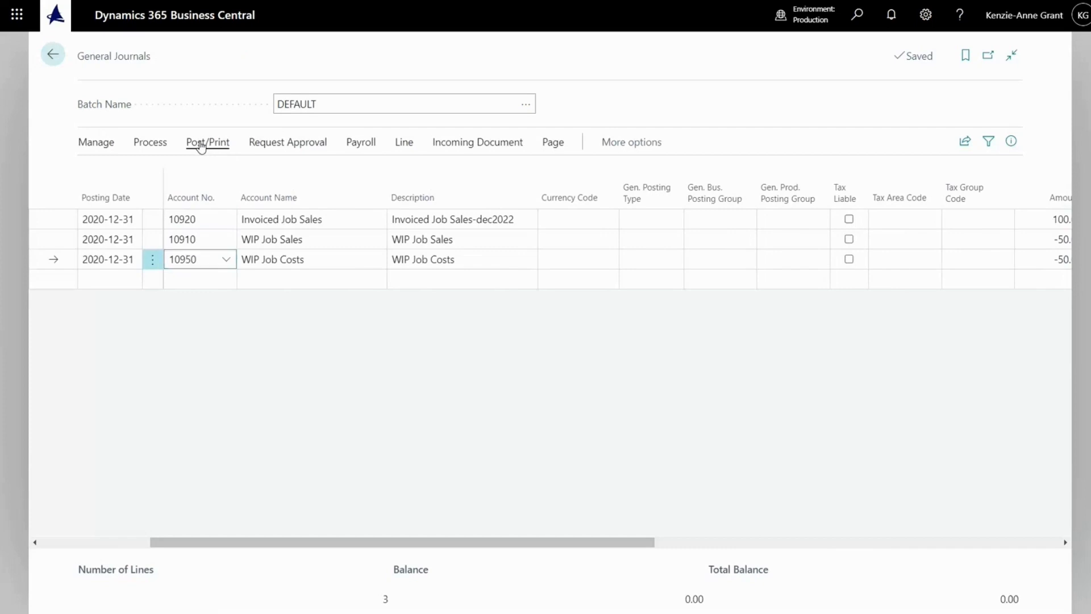
- Post the three journal lines, confirm the success message and return to the Role Center
{"action": "left_click", "coordinate": [207, 142]}
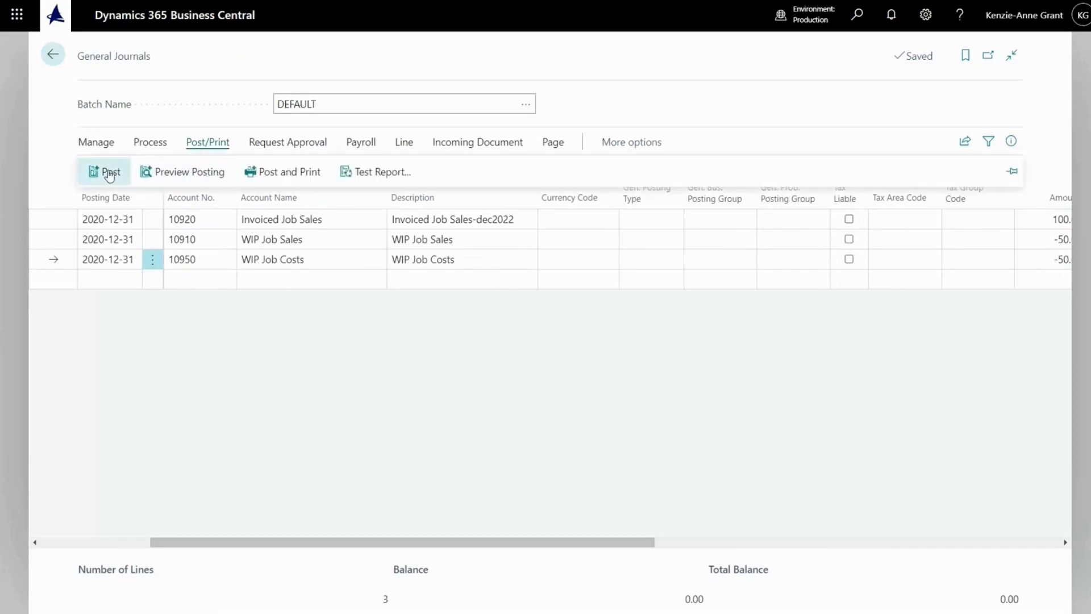
{"action": "left_click", "coordinate": [104, 172]}
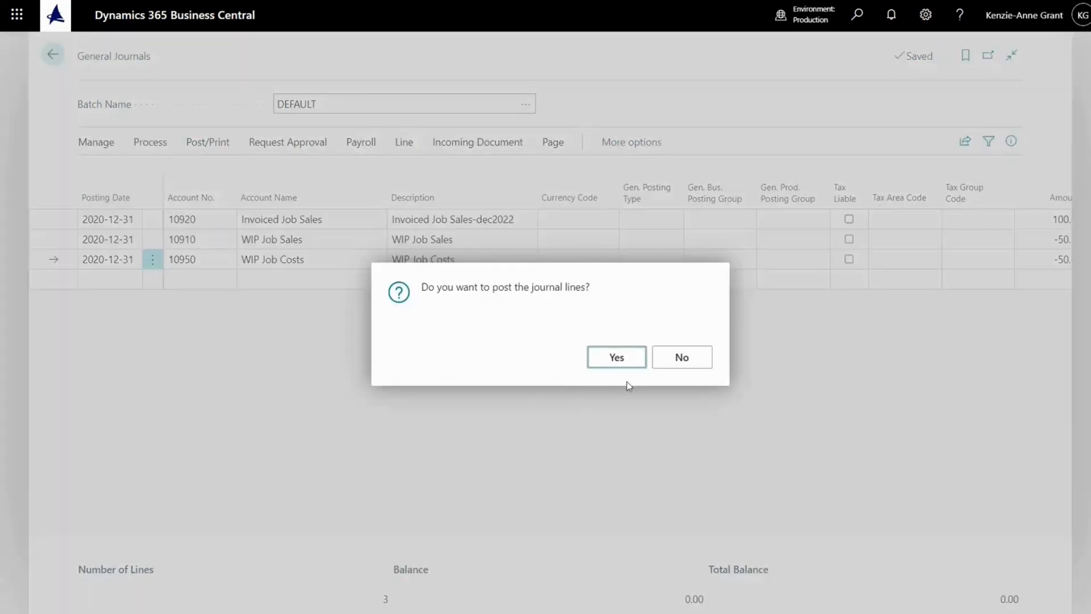
{"action": "left_click", "coordinate": [615, 357]}
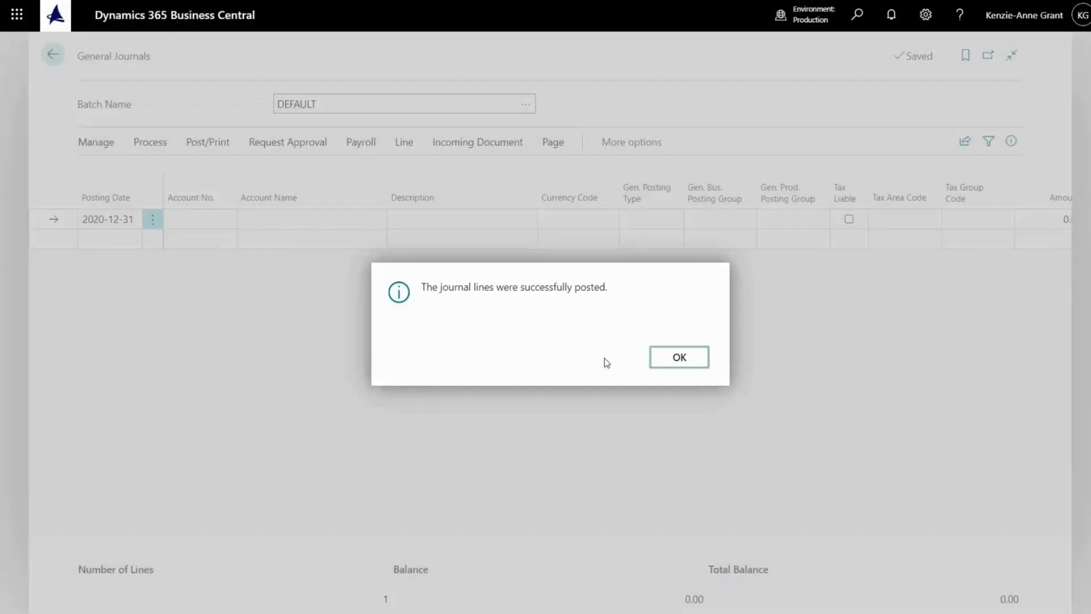
{"action": "left_click", "coordinate": [677, 356]}
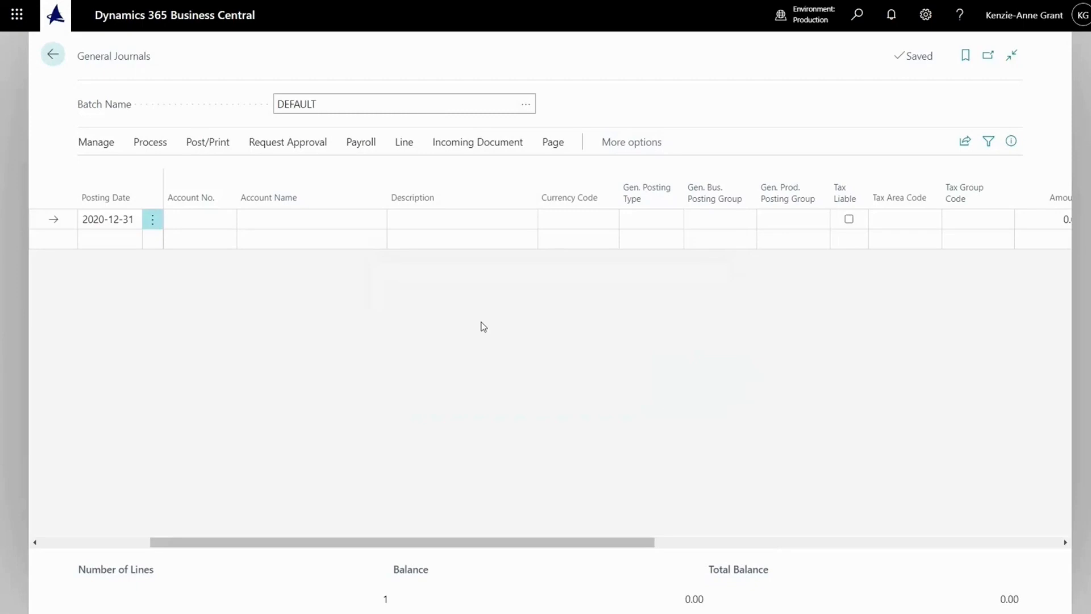
{"action": "left_click", "coordinate": [53, 56]}
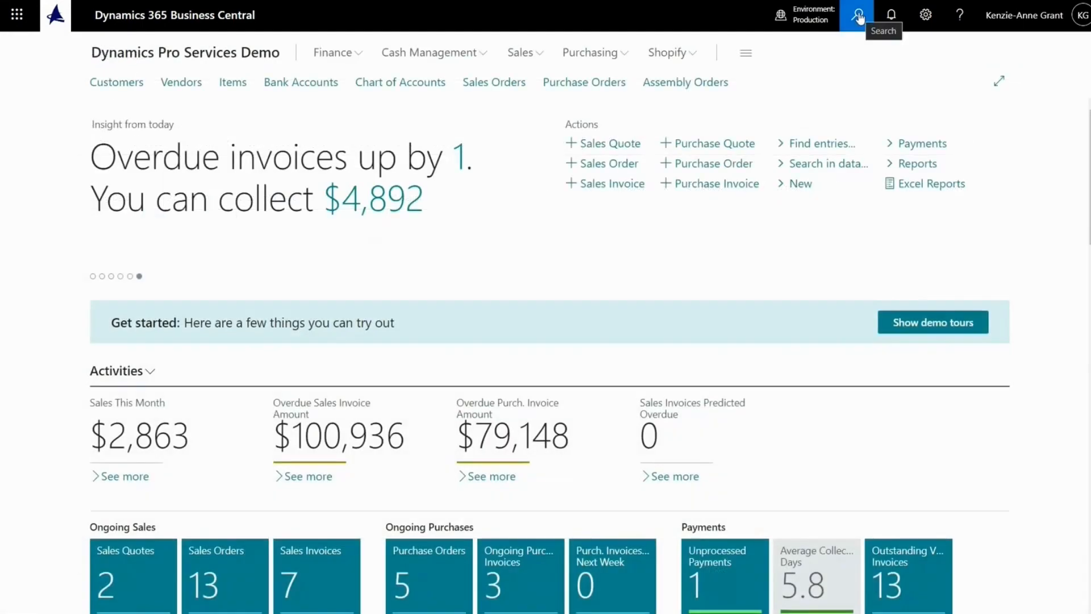
- Find and open General Ledger Entries via Tell Me search for 'gen led en'
{"action": "left_click", "coordinate": [857, 14]}
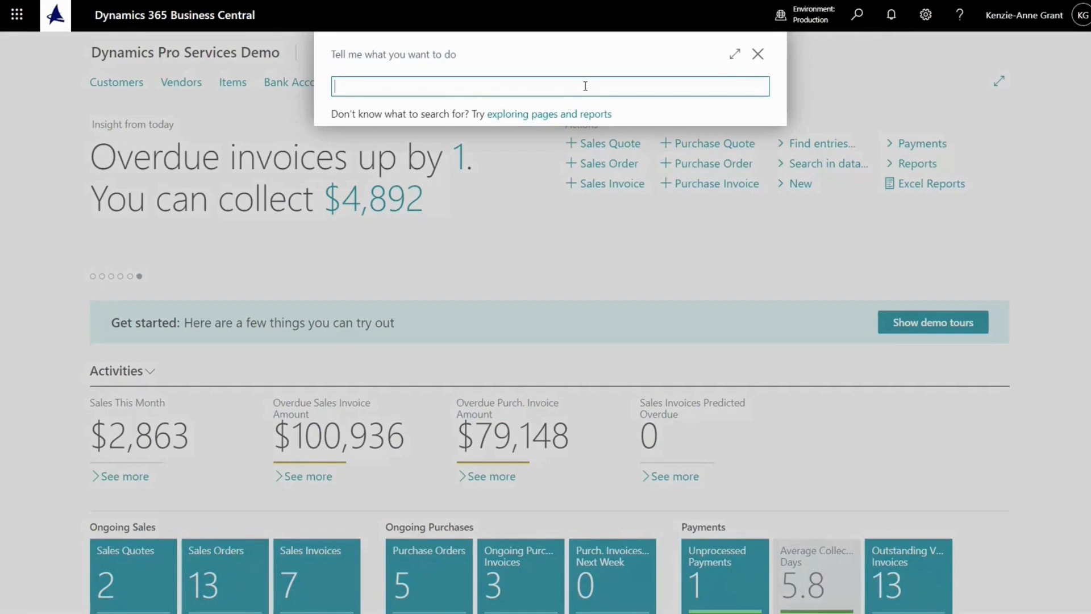
{"action": "type", "text": "gen led e"}
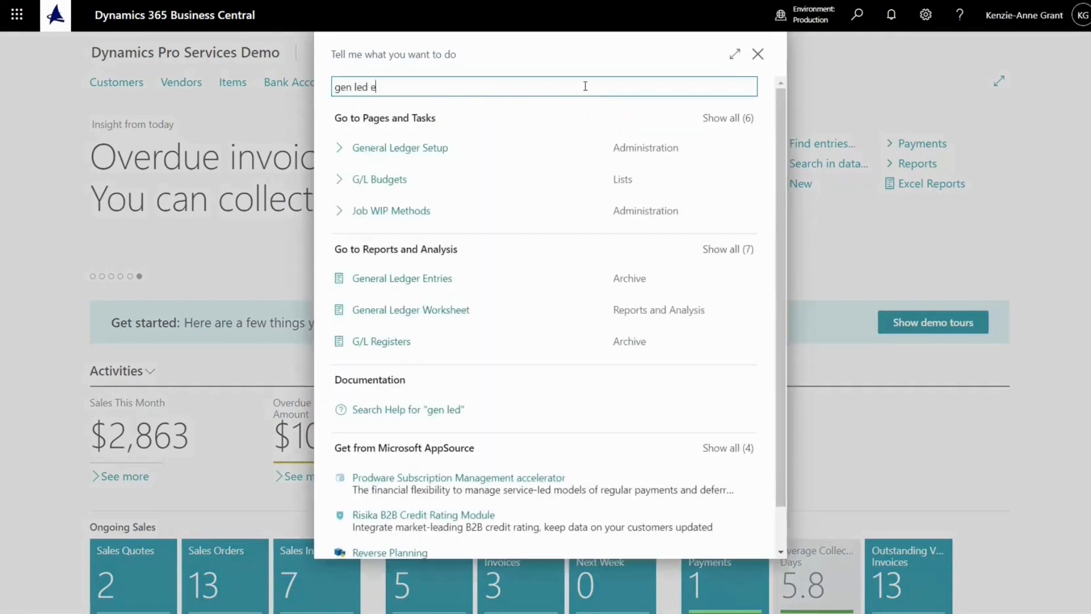
{"action": "type", "text": "n"}
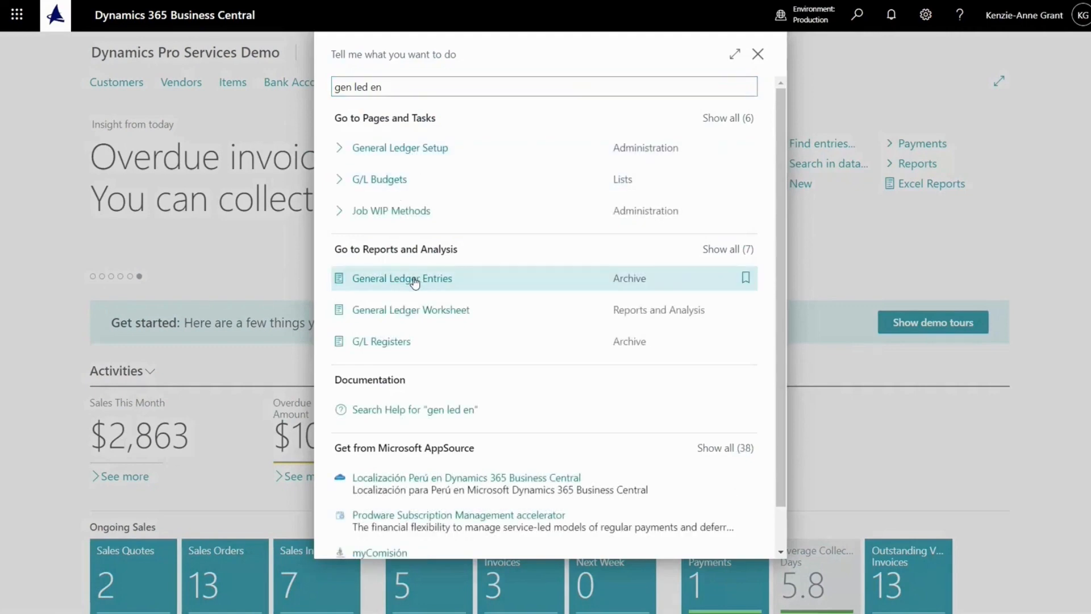
{"action": "left_click", "coordinate": [401, 277]}
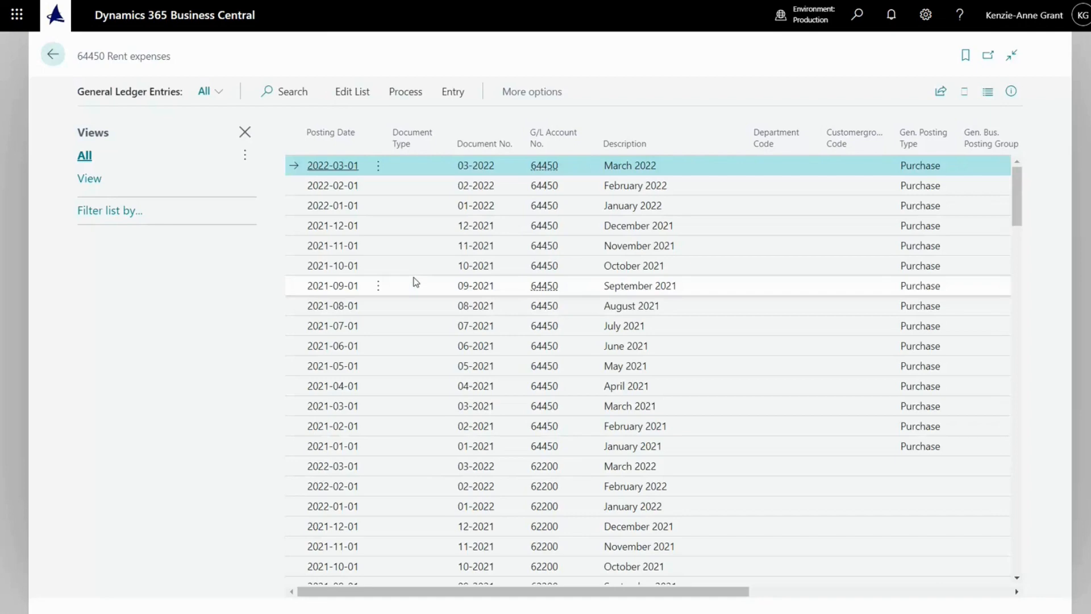
- Search the ledger entries for 'main' to show the three posted lines (100, -50, -50)
{"action": "left_click", "coordinate": [245, 131]}
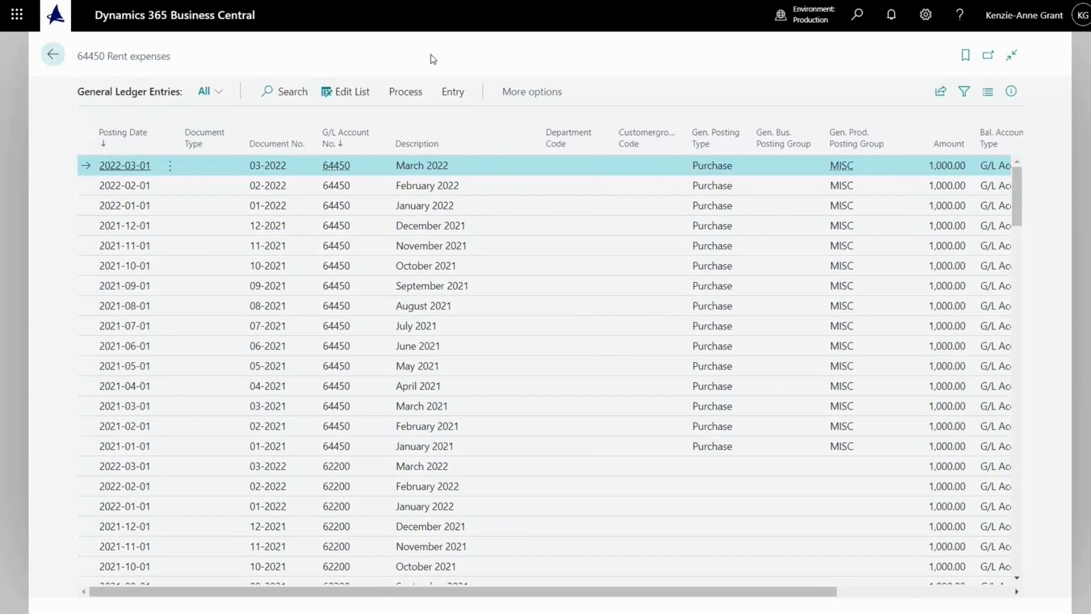
{"action": "left_click", "coordinate": [286, 91]}
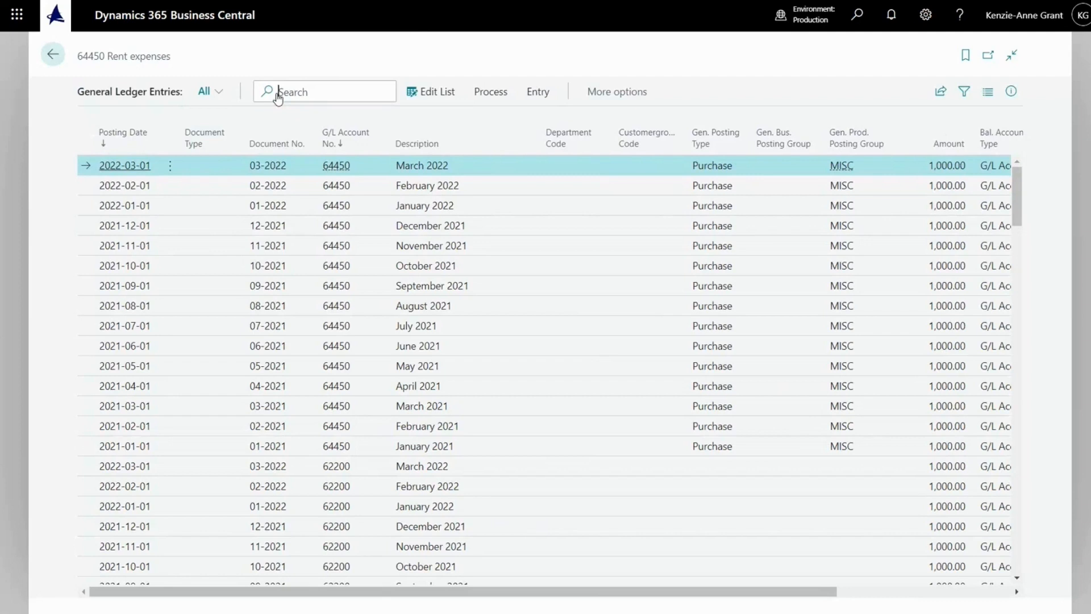
{"action": "type", "text": "main"}
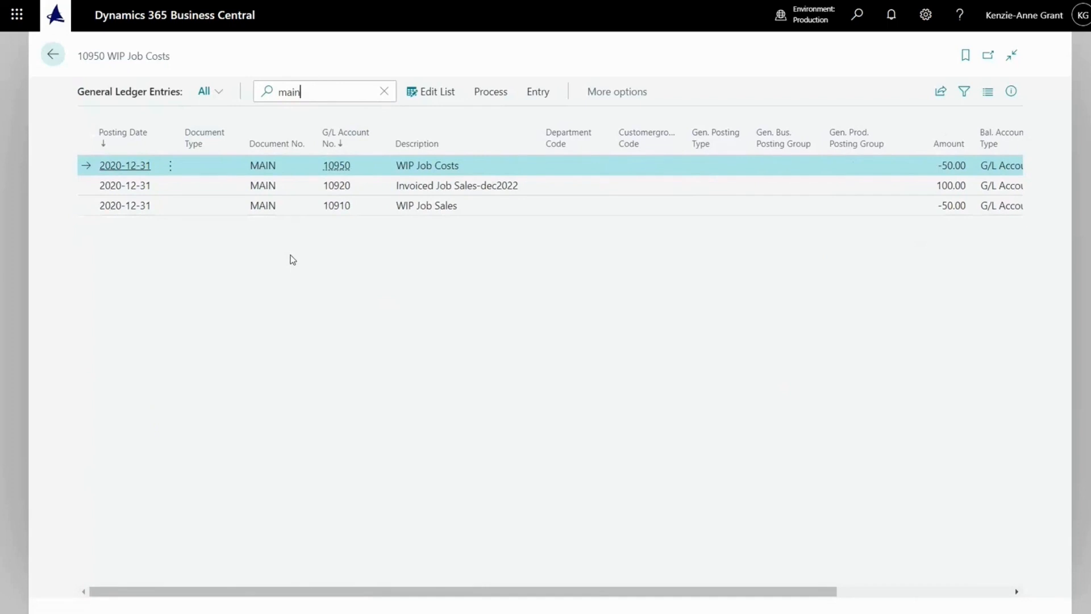
{"action": "mouse_move", "coordinate": [512, 420]}
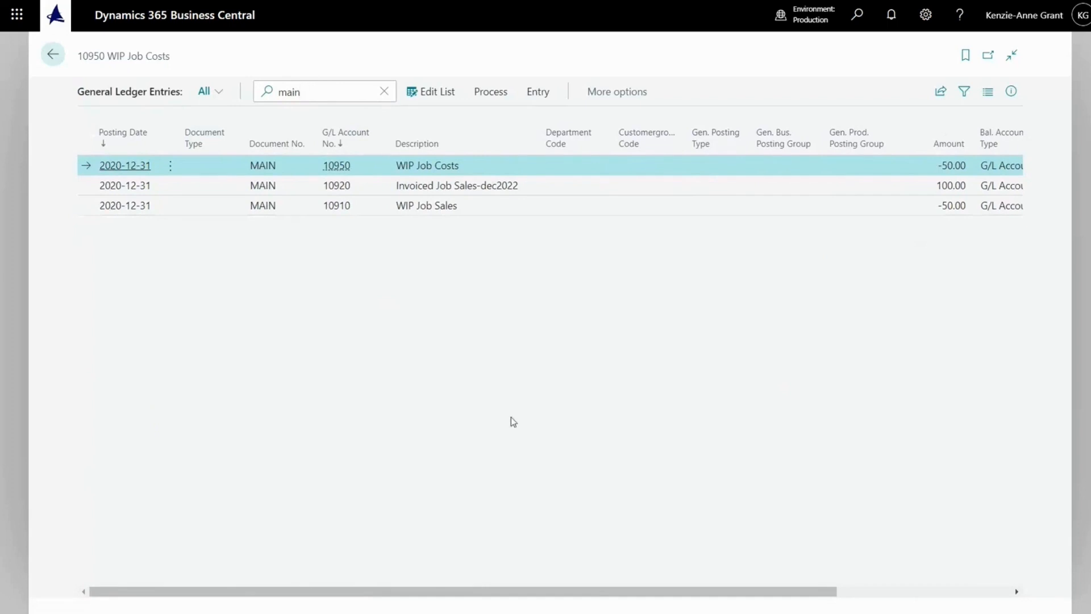